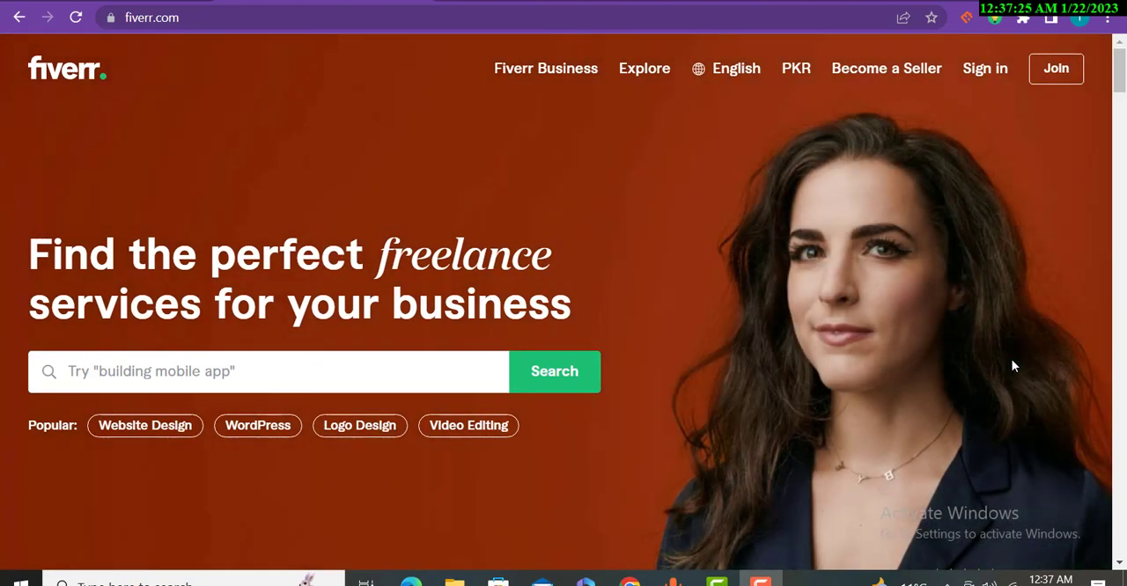
pyautogui.moveTo(496, 192)
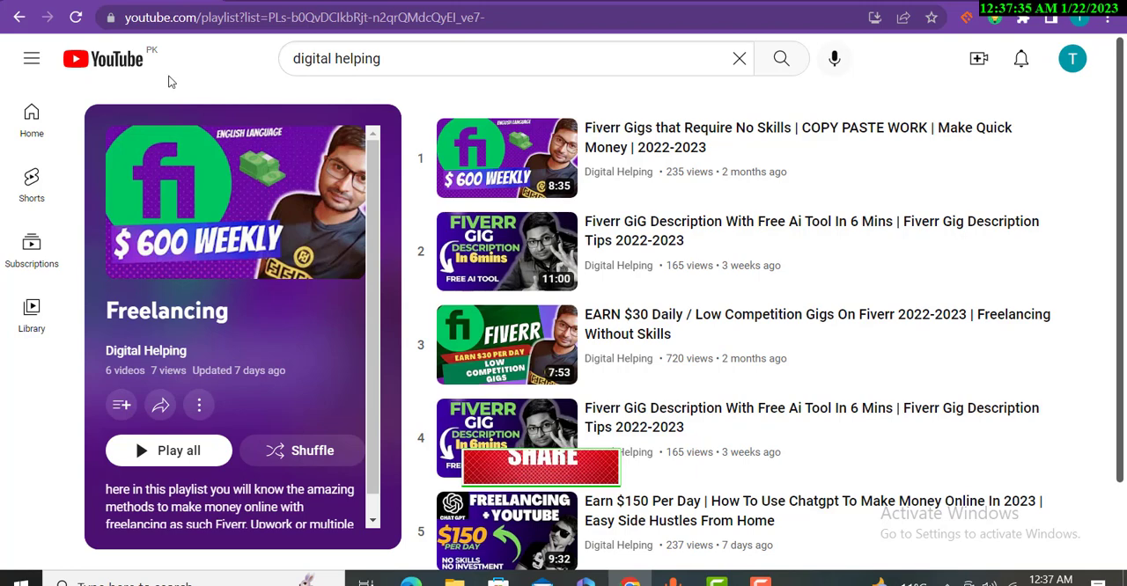
# Search Fiverr for 'video editing music' via the suggestion and browse the results listing.
pyautogui.scroll(-3)
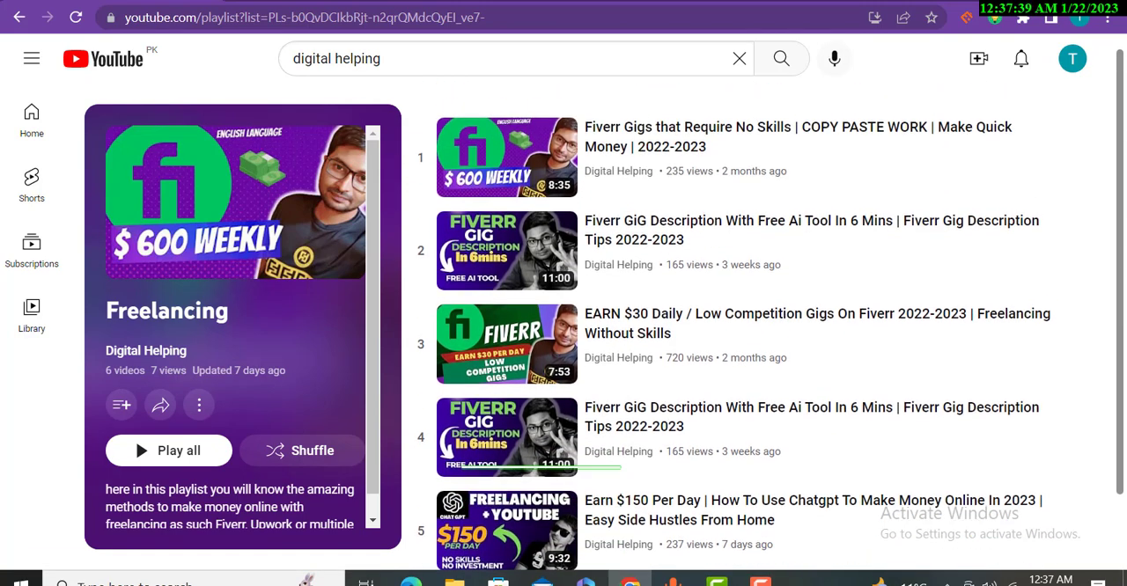
pyautogui.moveTo(236, 250)
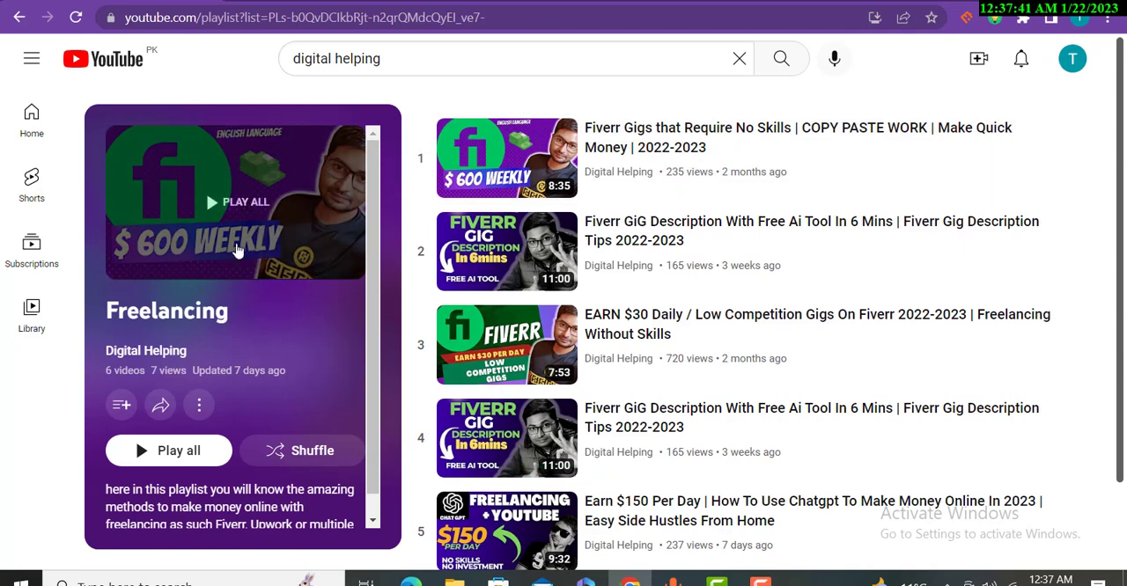
pyautogui.moveTo(681, 273)
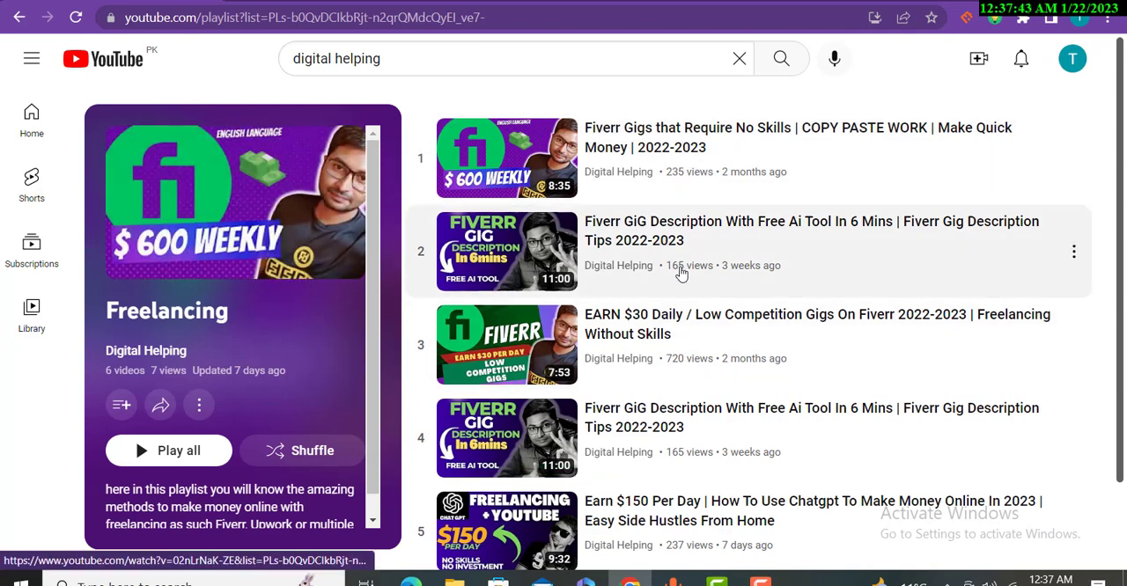
pyautogui.moveTo(685, 7)
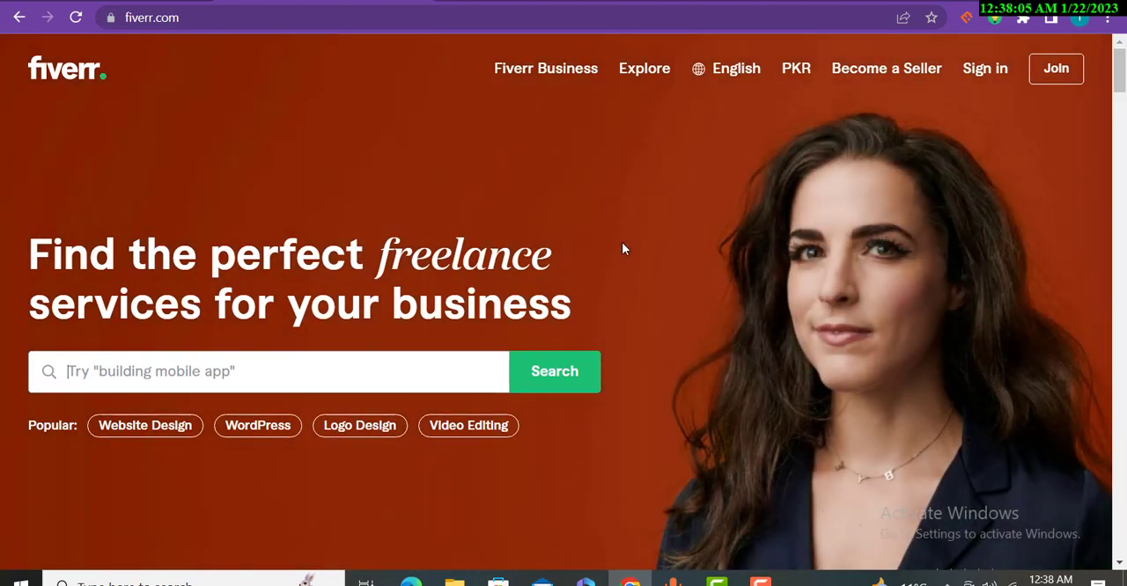
pyautogui.moveTo(349, 451)
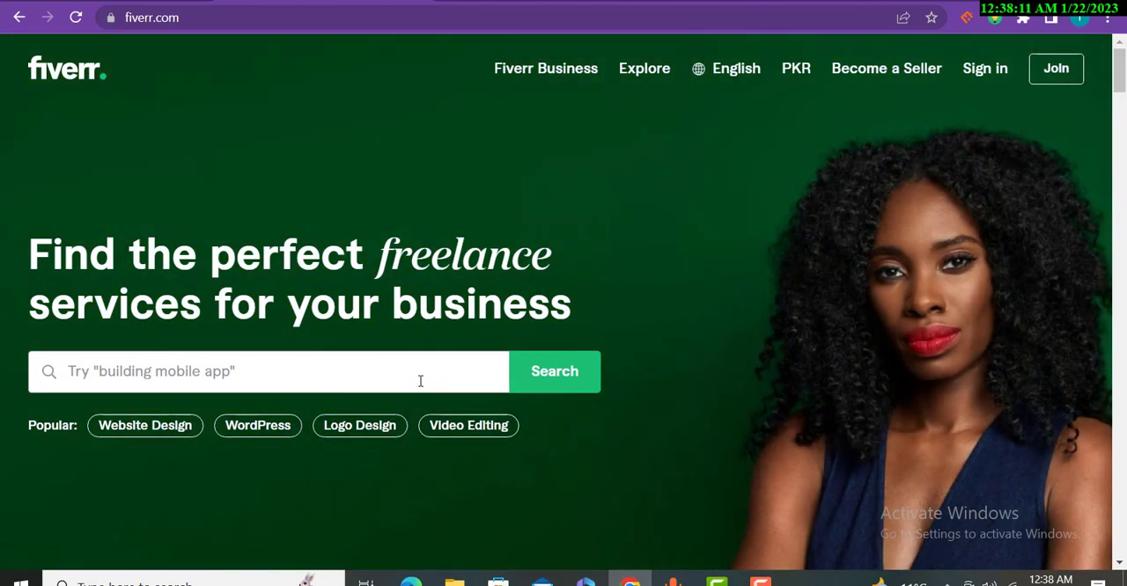
pyautogui.write('video editing')
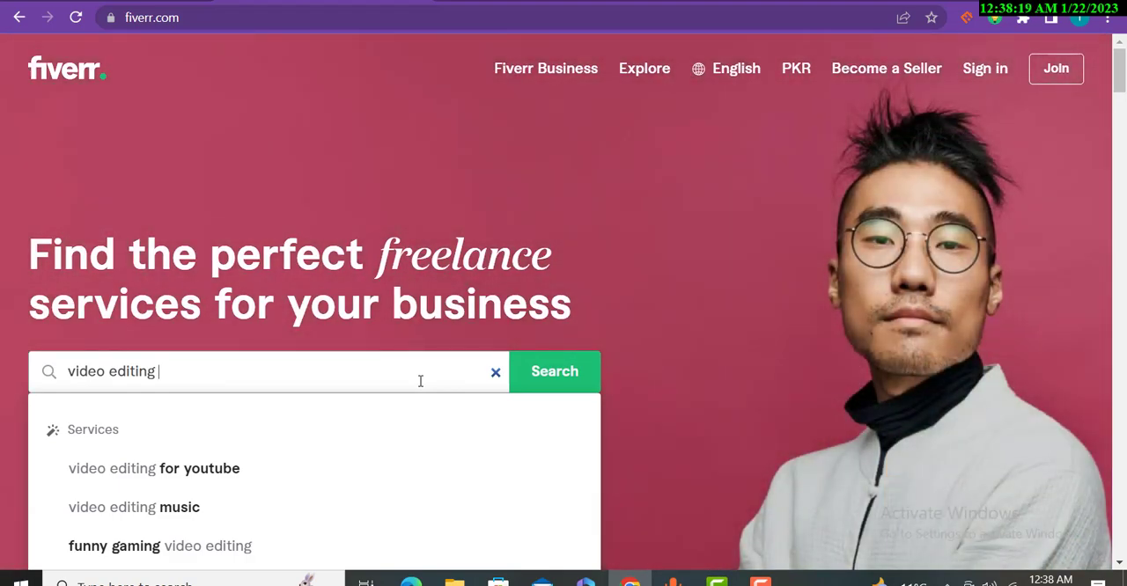
pyautogui.press('Backspace')
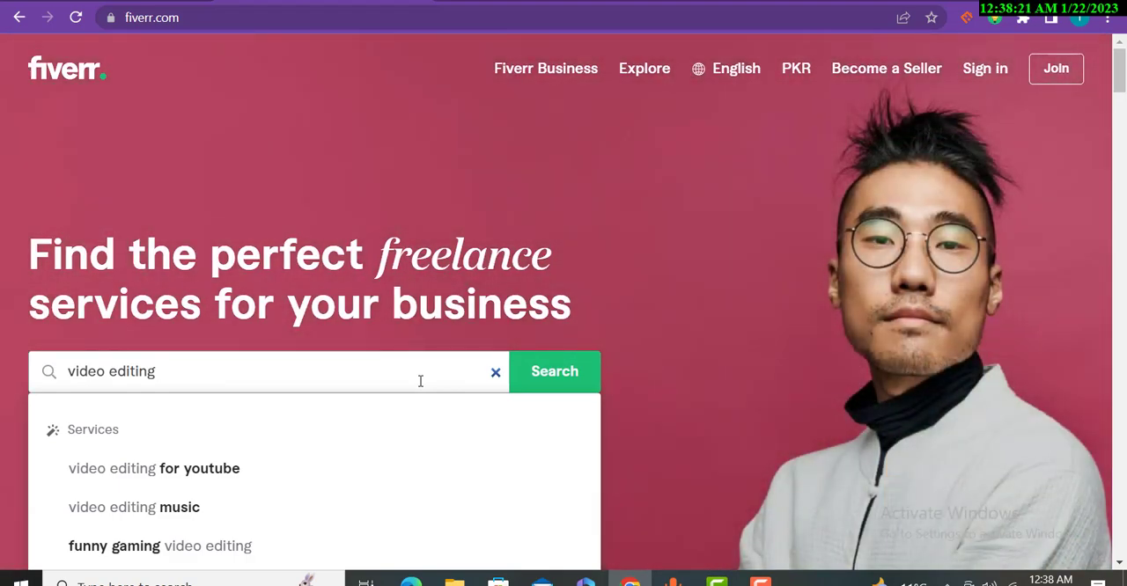
pyautogui.moveTo(173, 514)
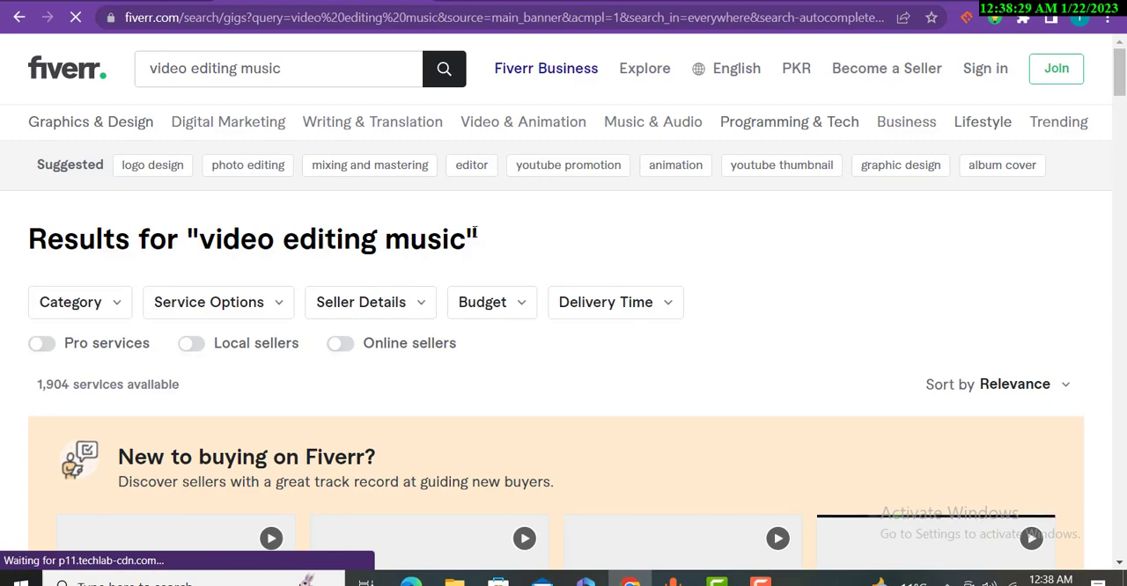
pyautogui.scroll(-3)
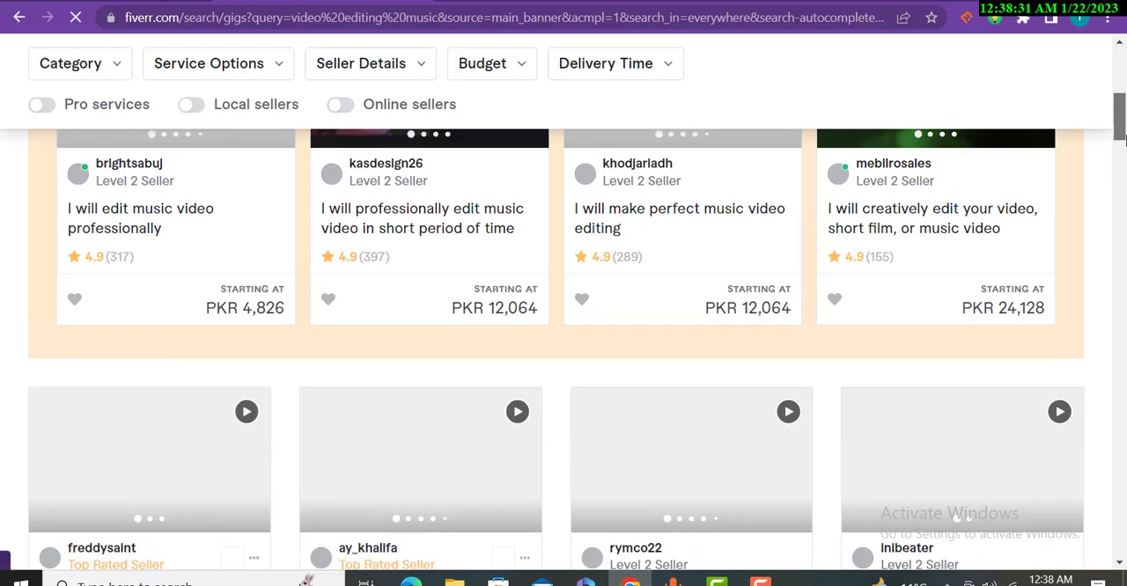
pyautogui.scroll(3)
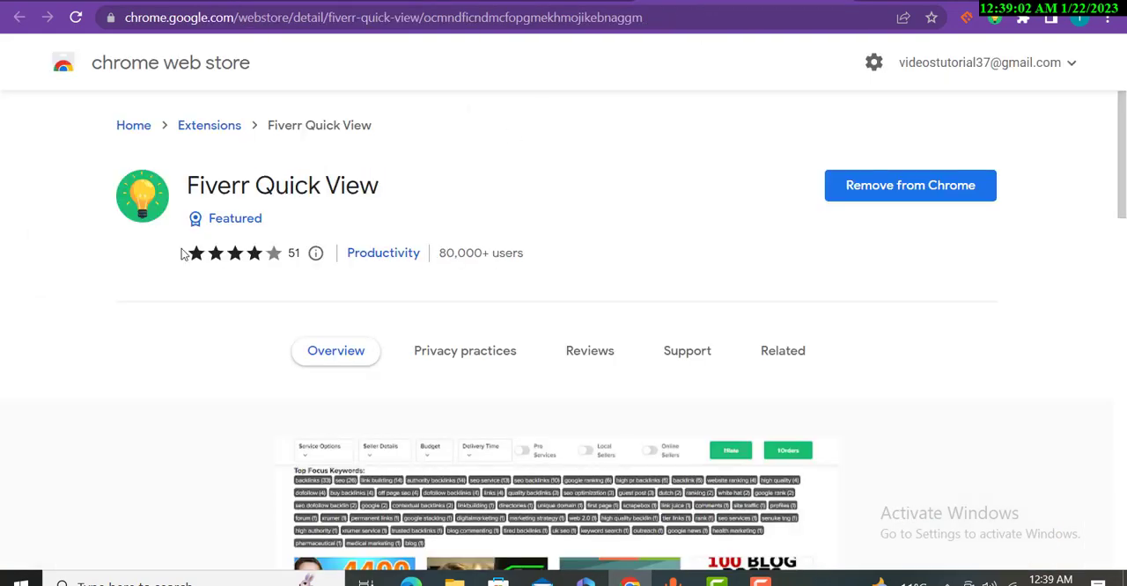
pyautogui.doubleClick(201, 185)
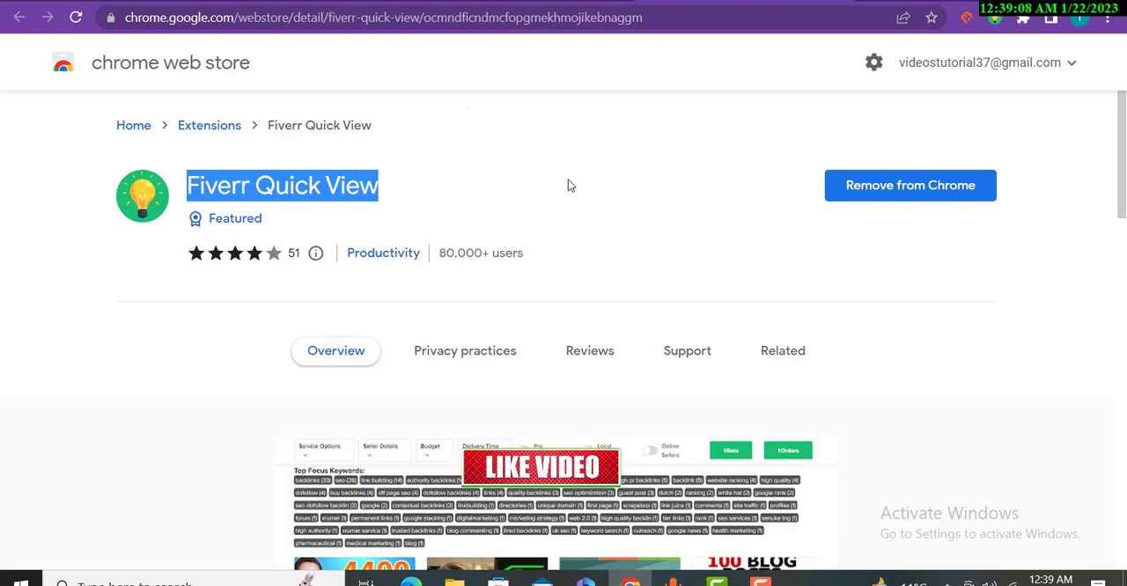
pyautogui.scroll(-3)
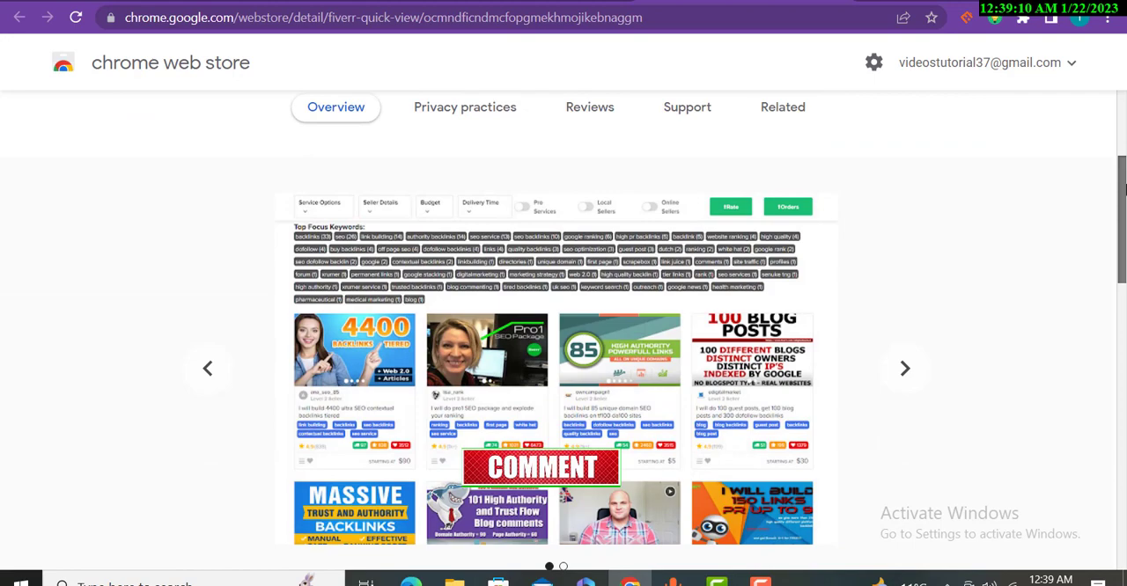
pyautogui.scroll(-3)
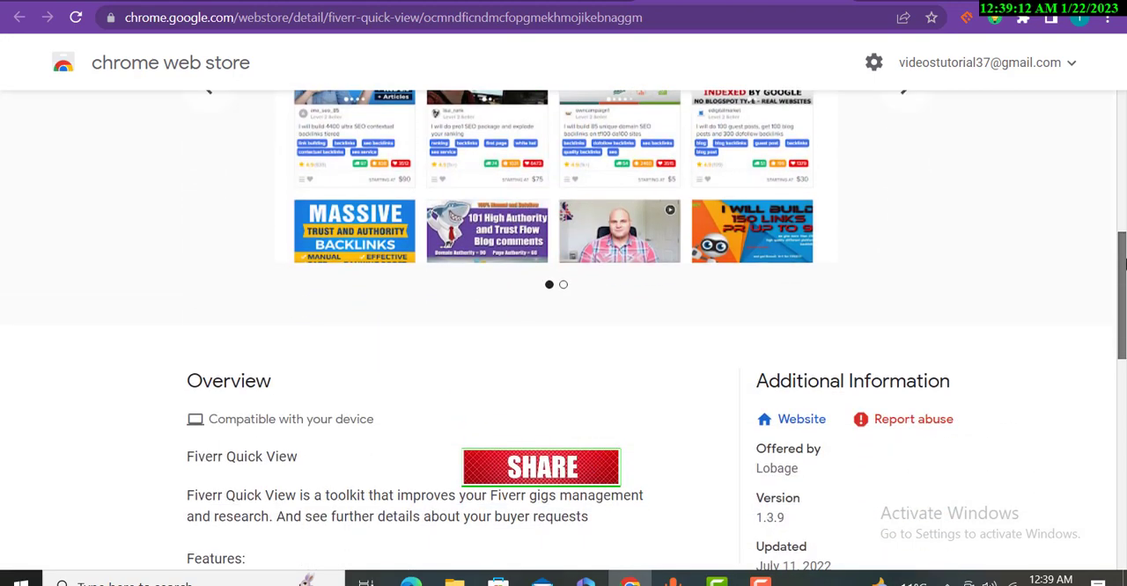
pyautogui.scroll(-3)
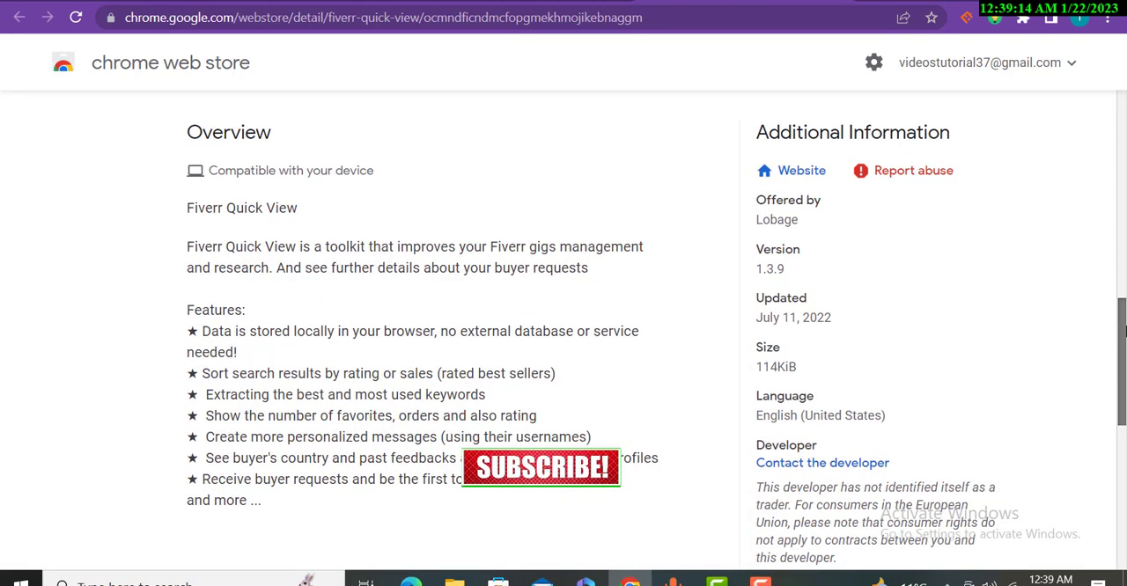
pyautogui.scroll(-3)
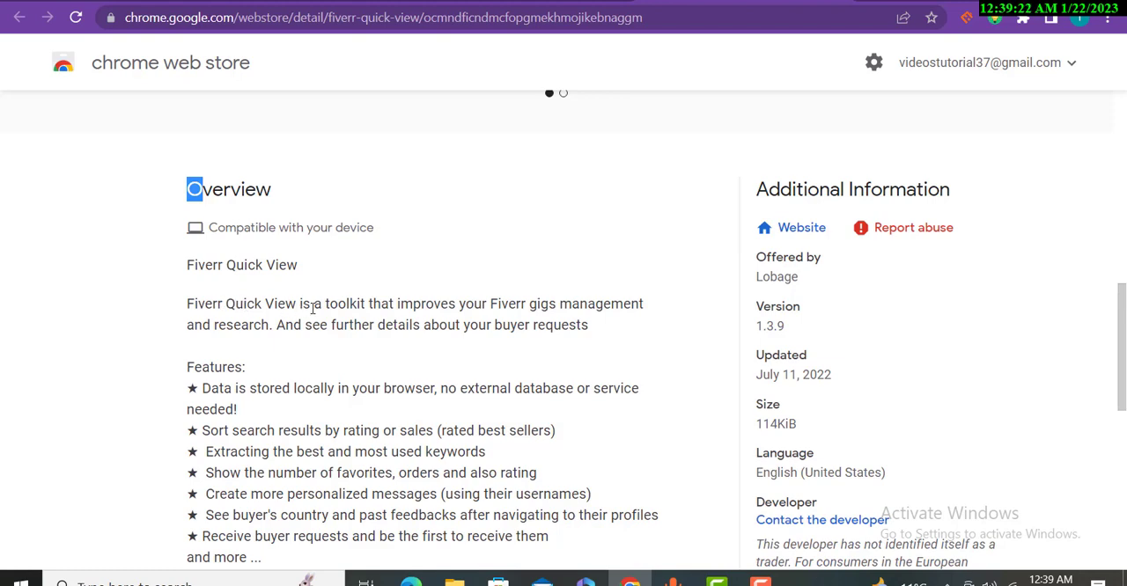
pyautogui.moveTo(493, 319)
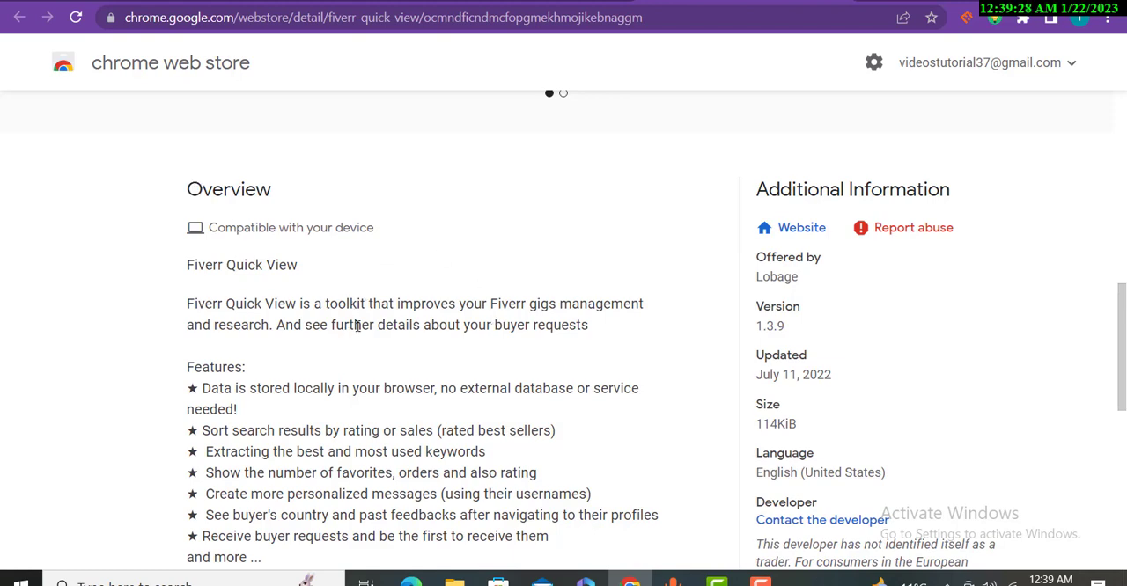
pyautogui.moveTo(607, 341)
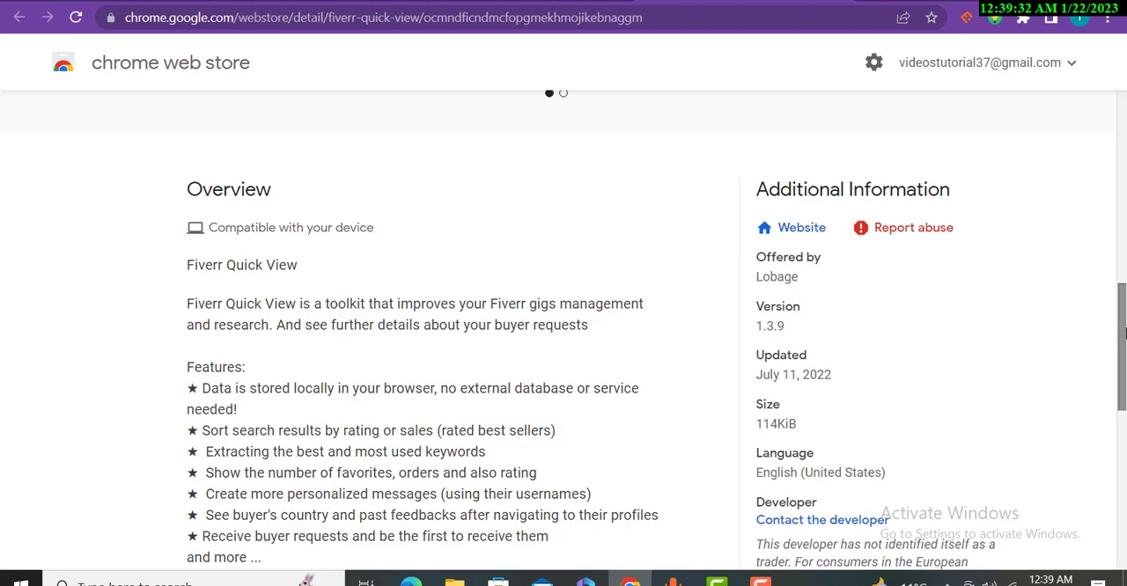
pyautogui.scroll(-3)
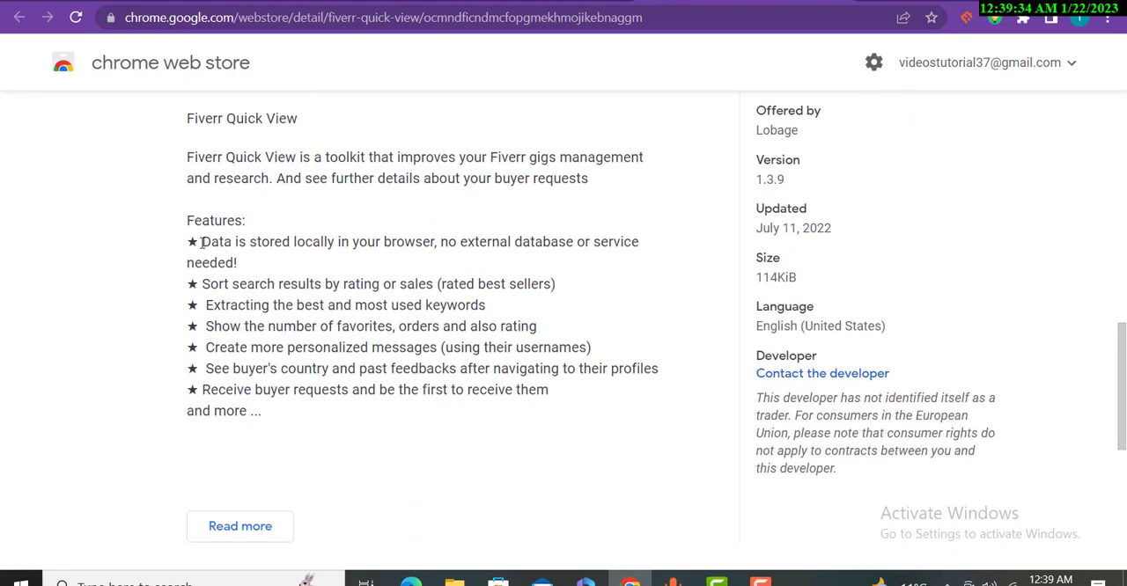
pyautogui.moveTo(416, 241)
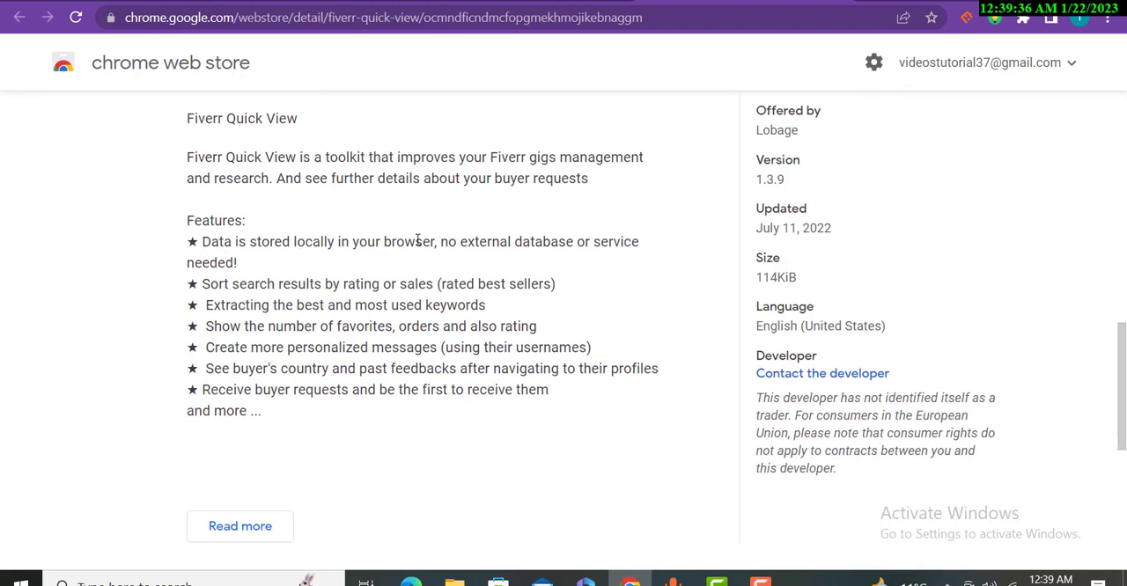
pyautogui.moveTo(506, 250)
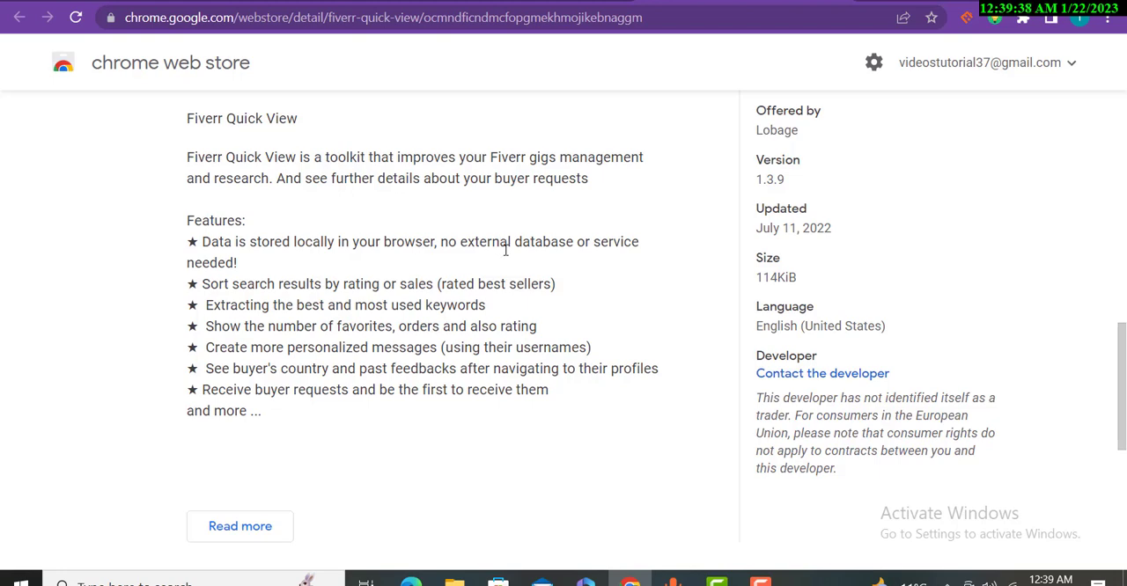
pyautogui.moveTo(250, 284)
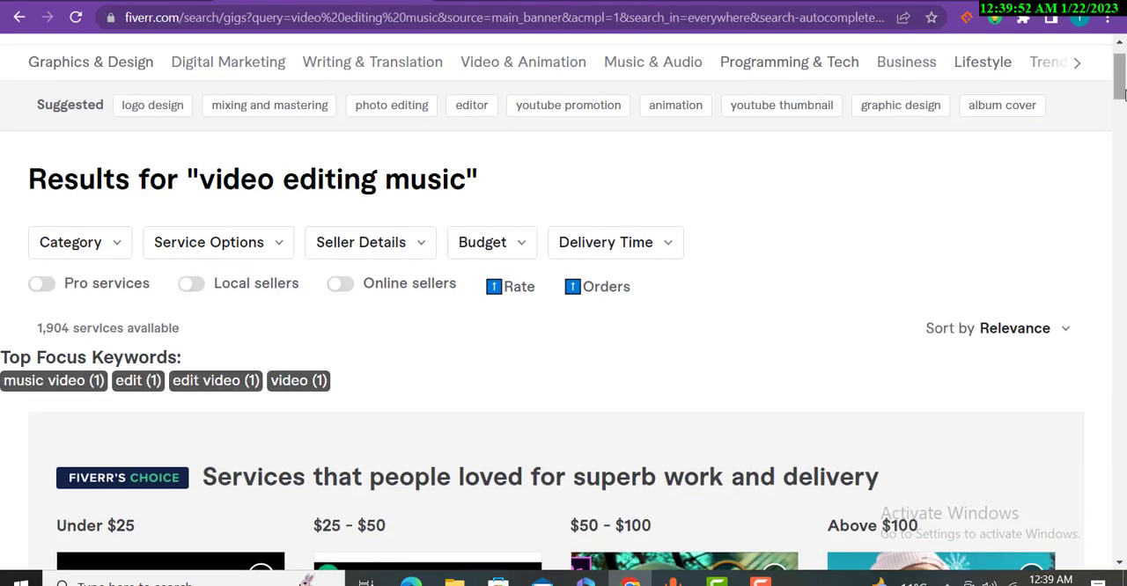
pyautogui.scroll(-3)
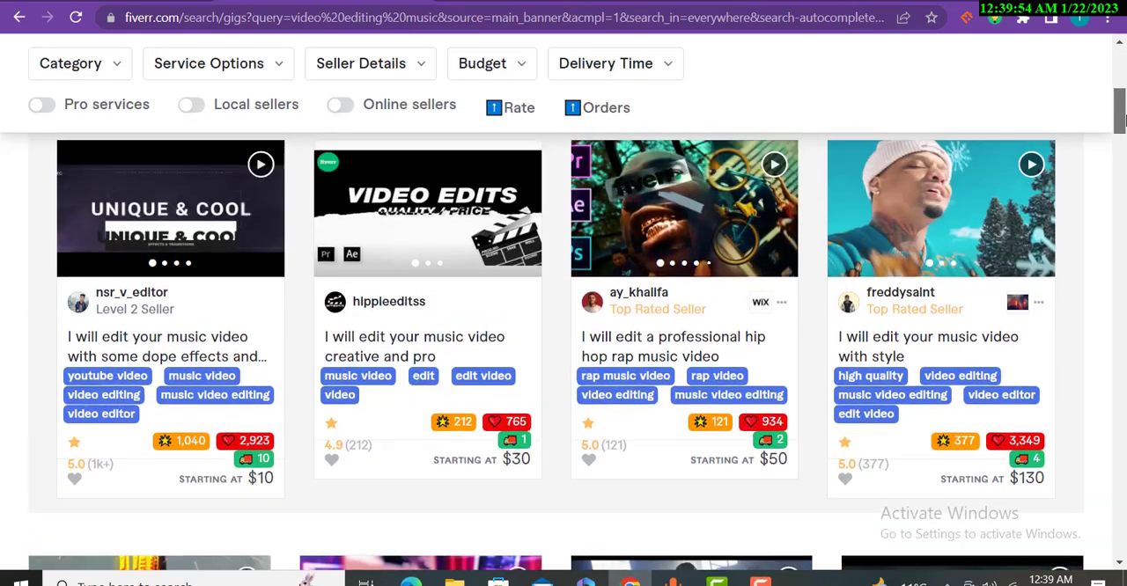
pyautogui.scroll(3)
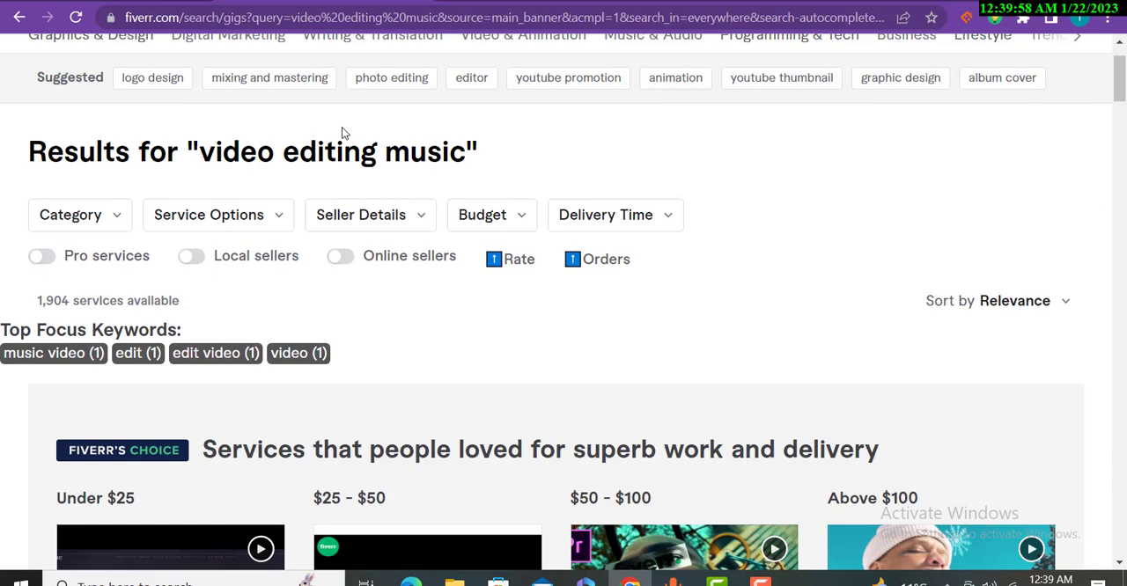
pyautogui.moveTo(444, 139)
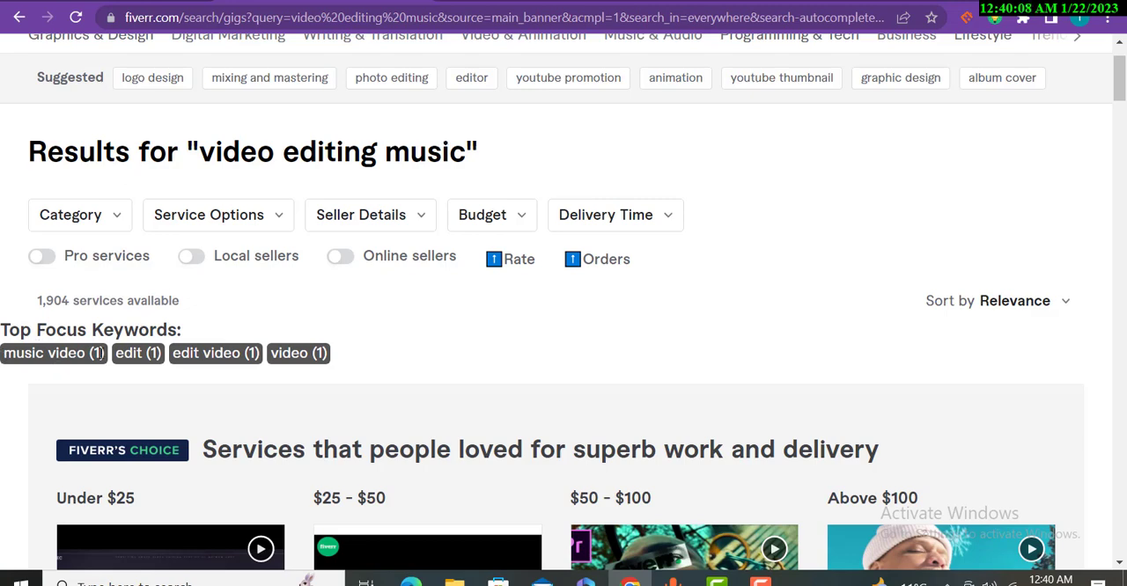
pyautogui.moveTo(225, 354)
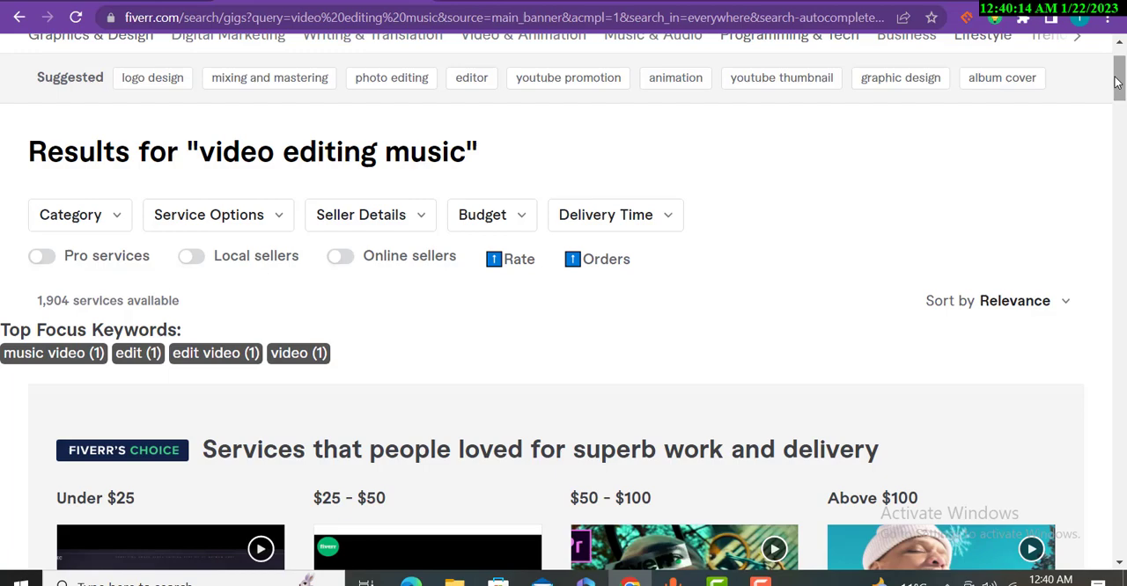
pyautogui.scroll(-3)
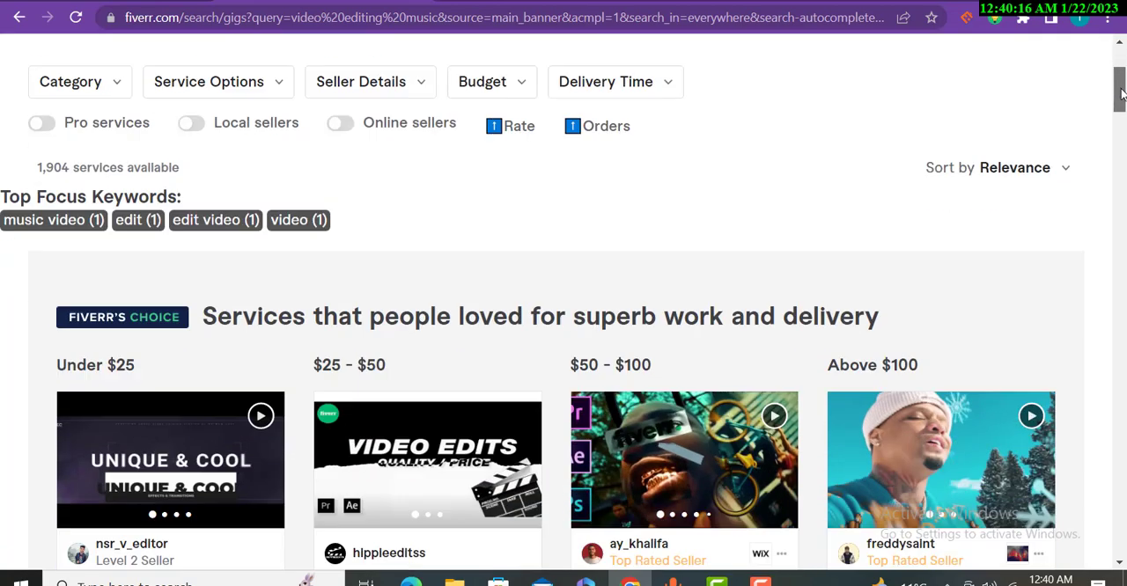
pyautogui.scroll(-3)
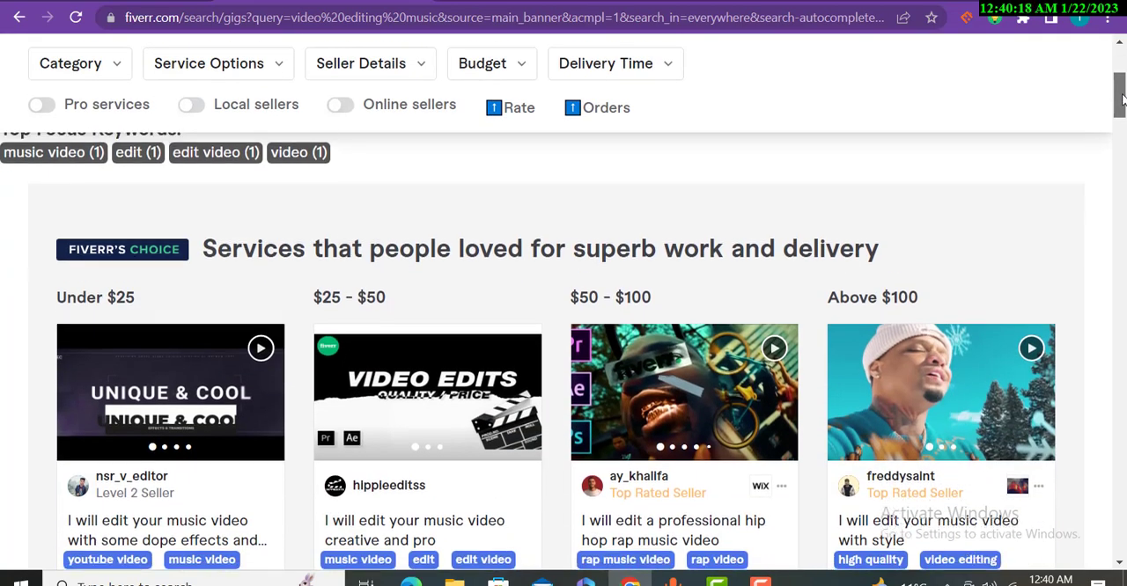
pyautogui.scroll(-3)
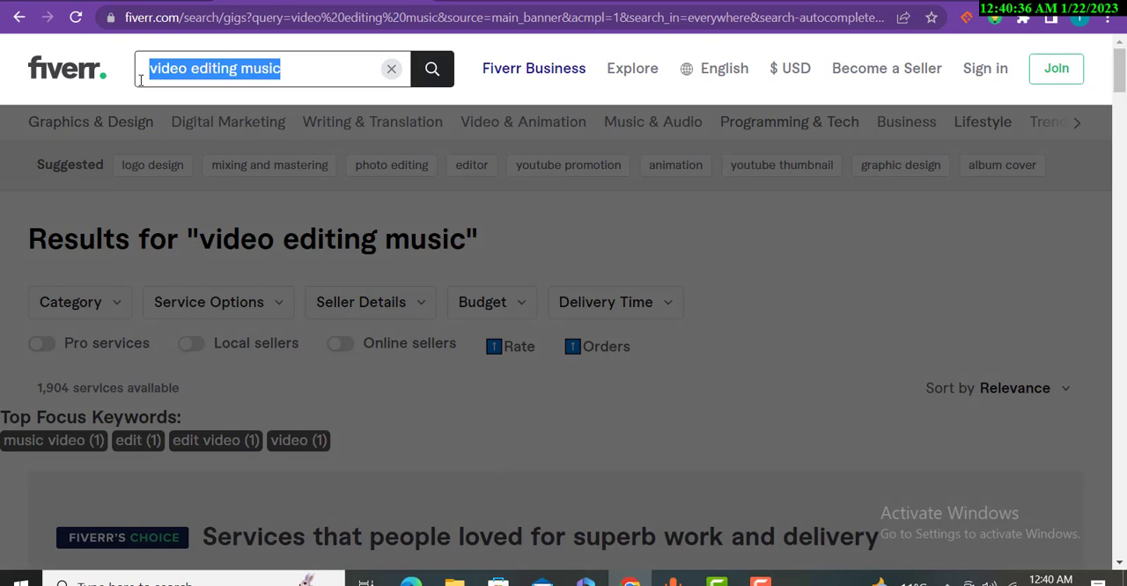
# Replace the search term with 'seo', run the search and highlight Seo in the results heading.
pyautogui.write('seo')
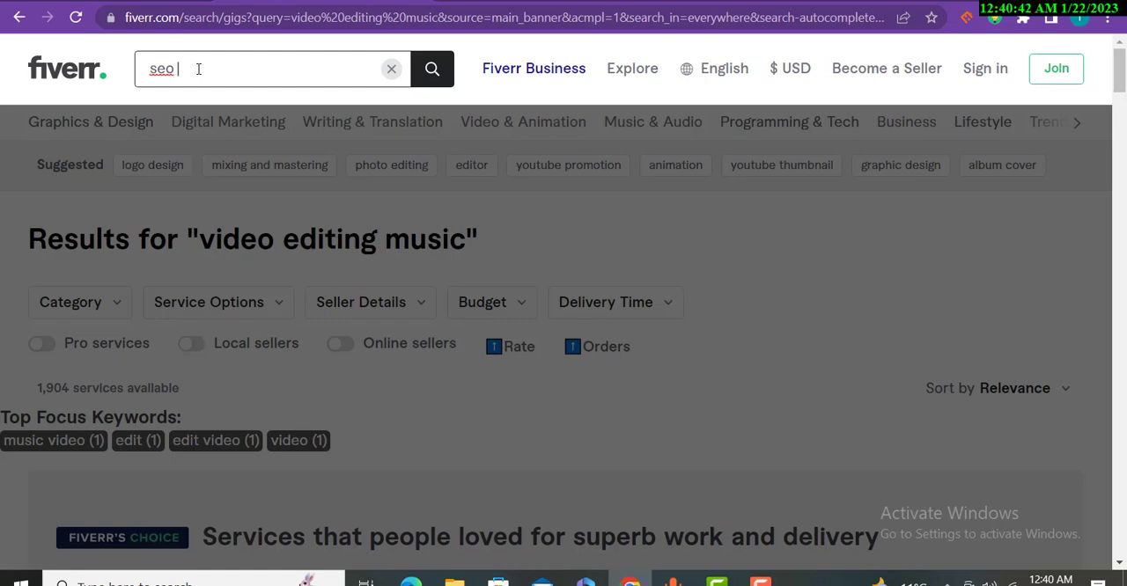
pyautogui.press('Backspace')
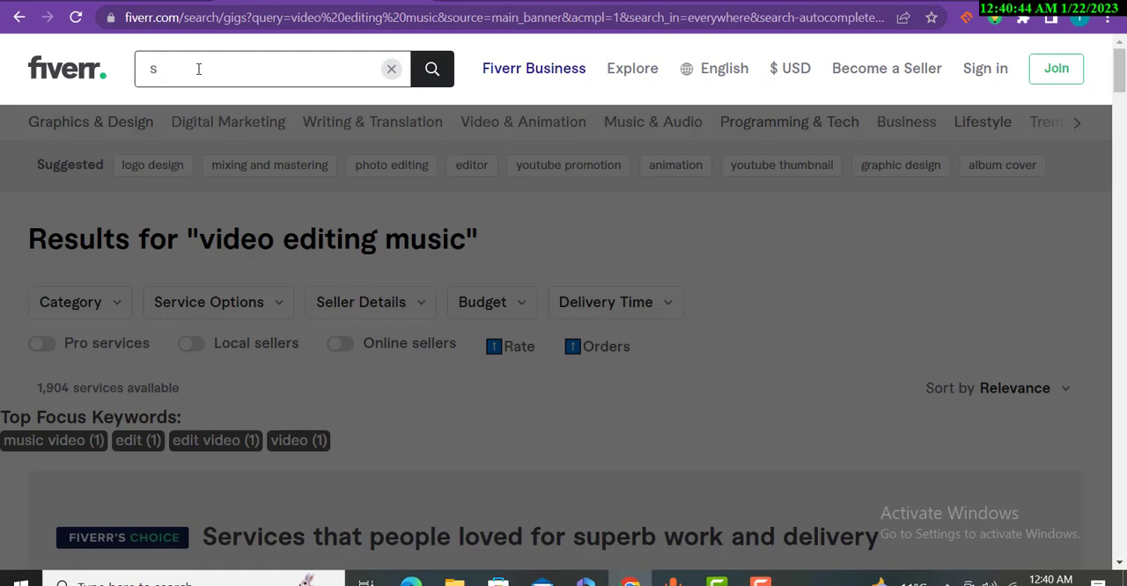
pyautogui.write('eo')
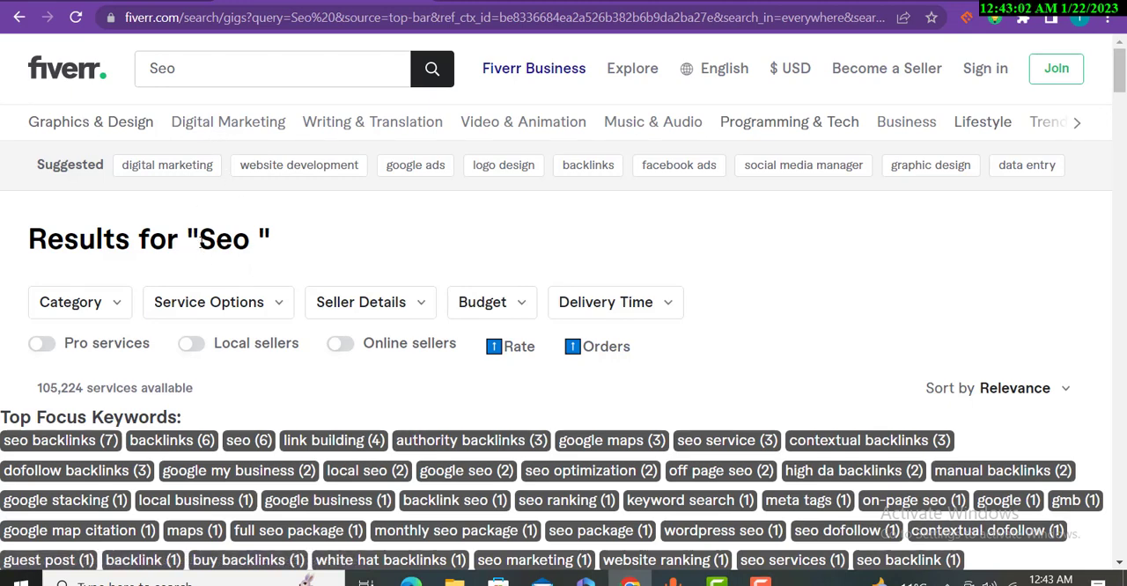
pyautogui.doubleClick(224, 239)
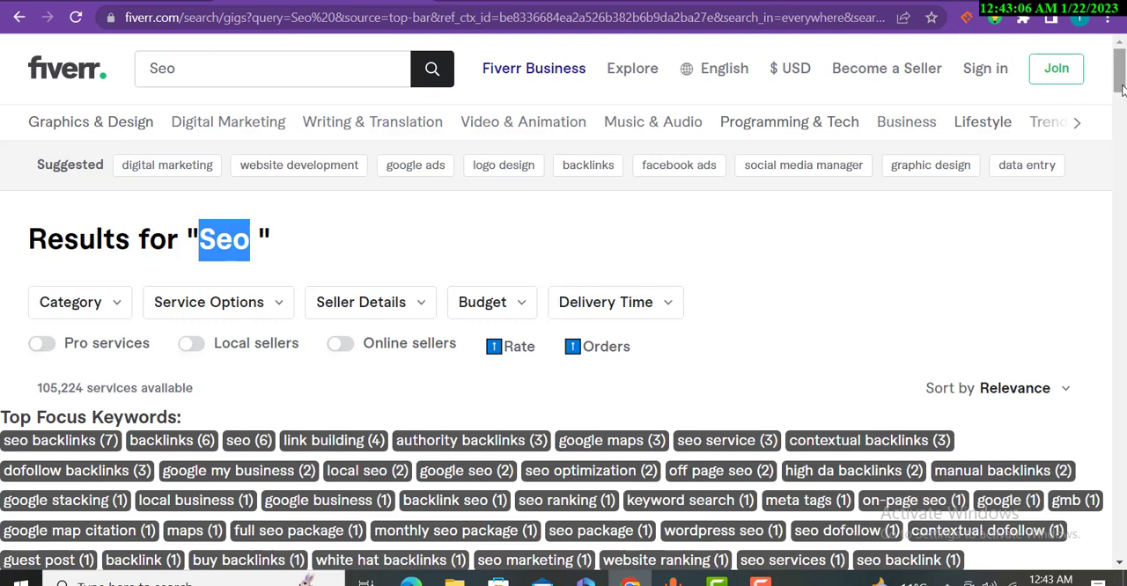
# Browse the Seo gig cards with their focus keywords, tags, ratings and order counts.
pyautogui.scroll(-3)
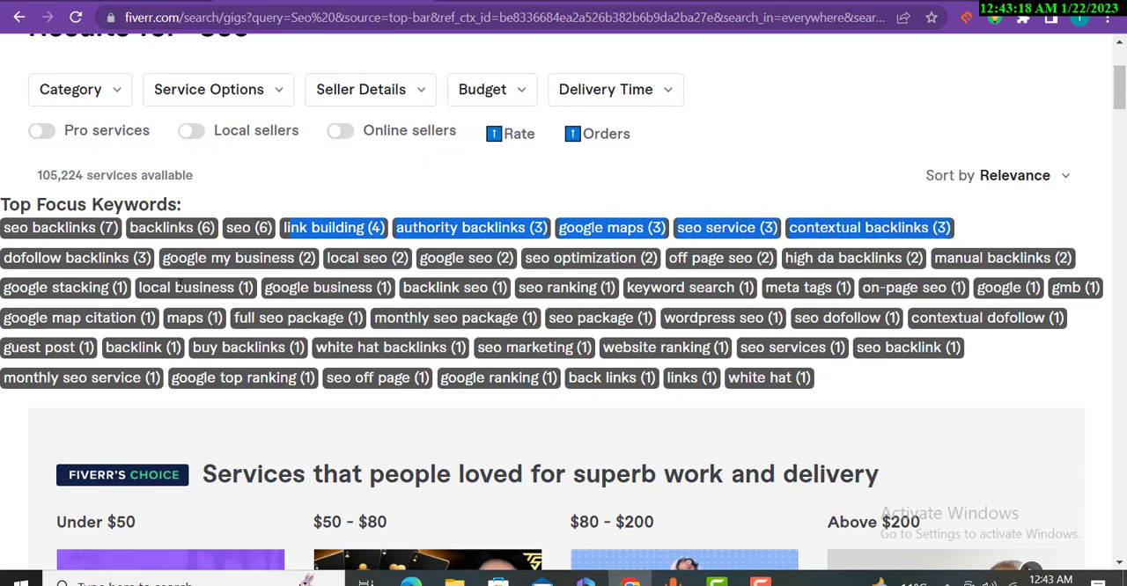
pyautogui.moveTo(849, 230)
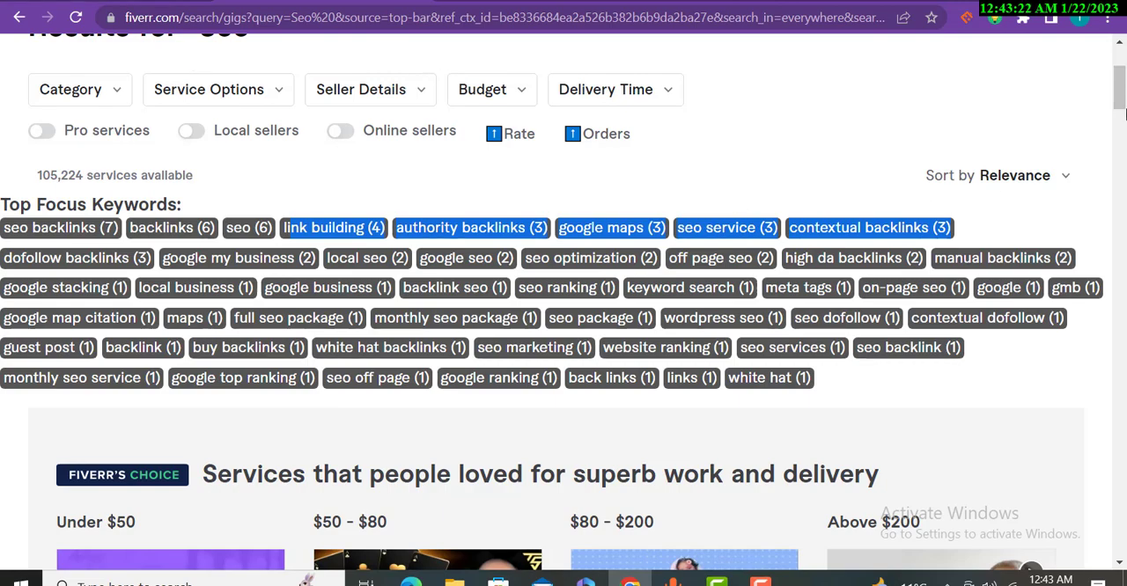
pyautogui.scroll(-3)
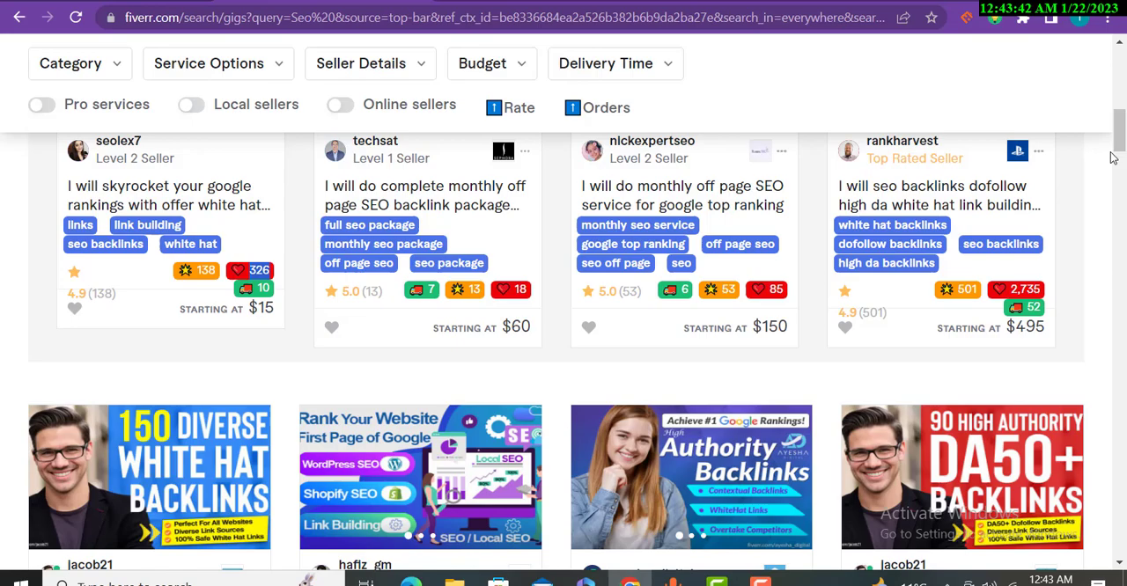
pyautogui.scroll(-3)
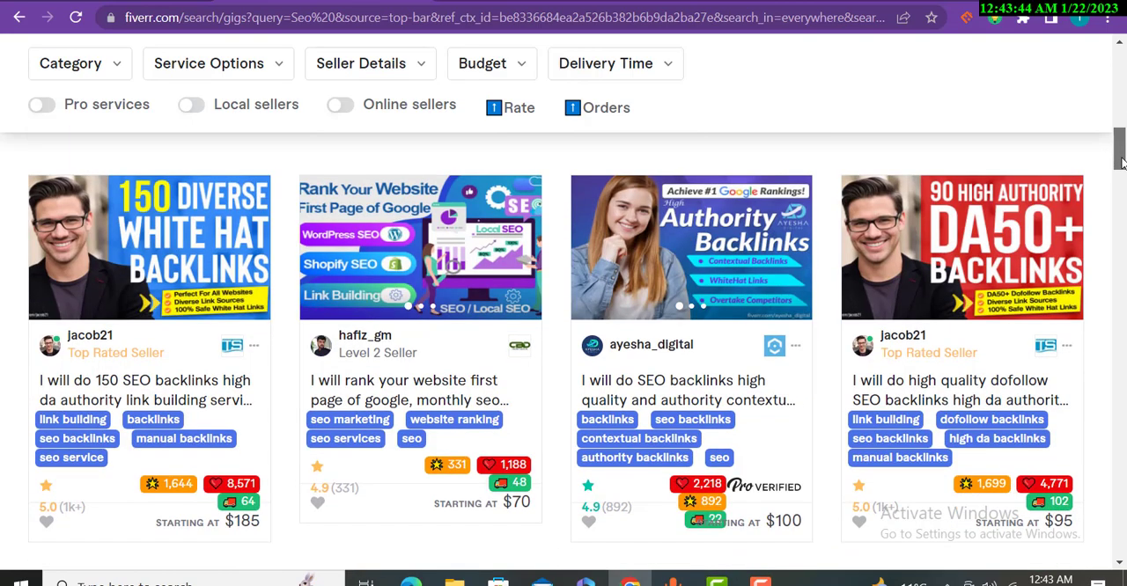
pyautogui.scroll(-3)
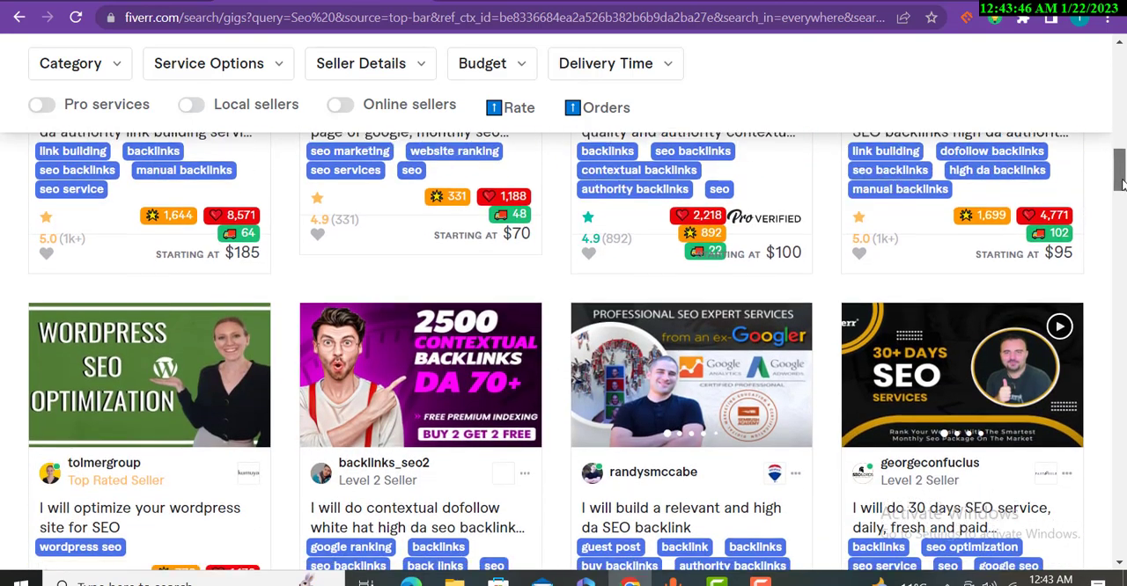
pyautogui.scroll(-3)
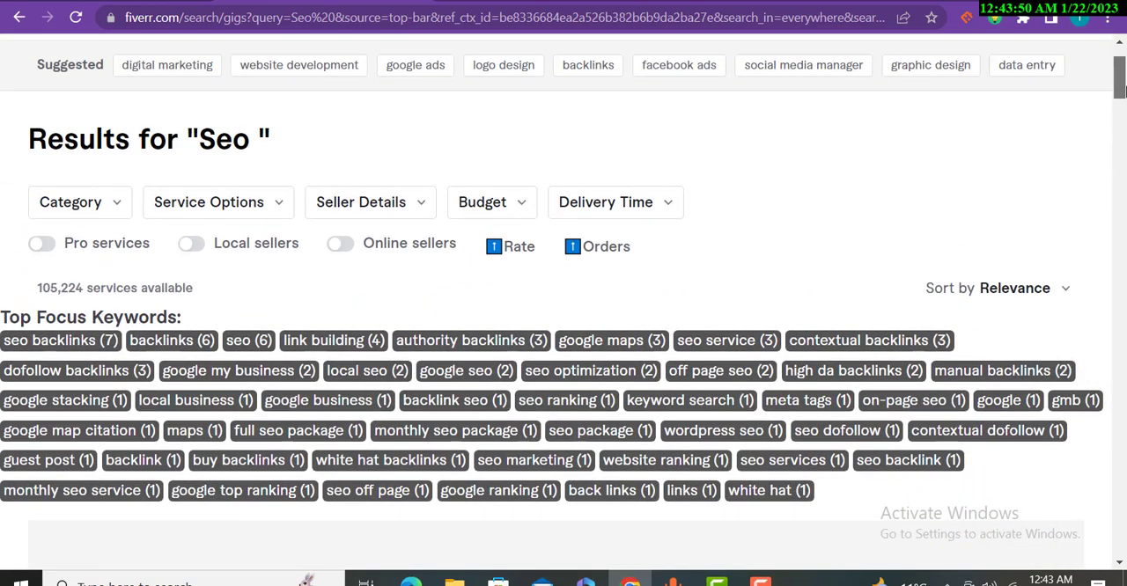
pyautogui.moveTo(989, 85)
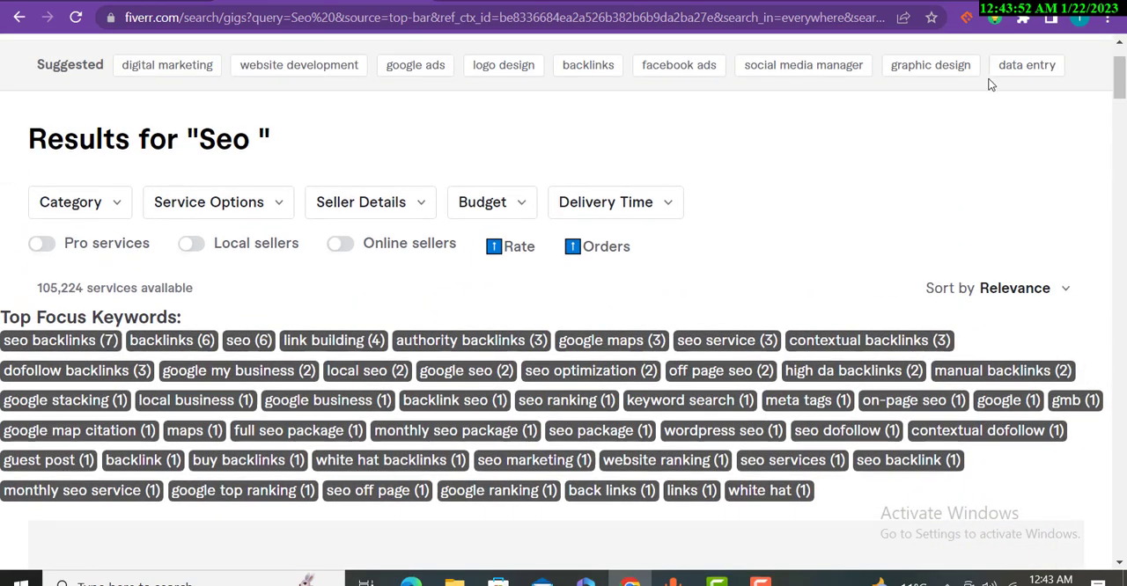
# Show the Fiverr Quick View settings panel with all feature toggles switched on.
pyautogui.click(994, 19)
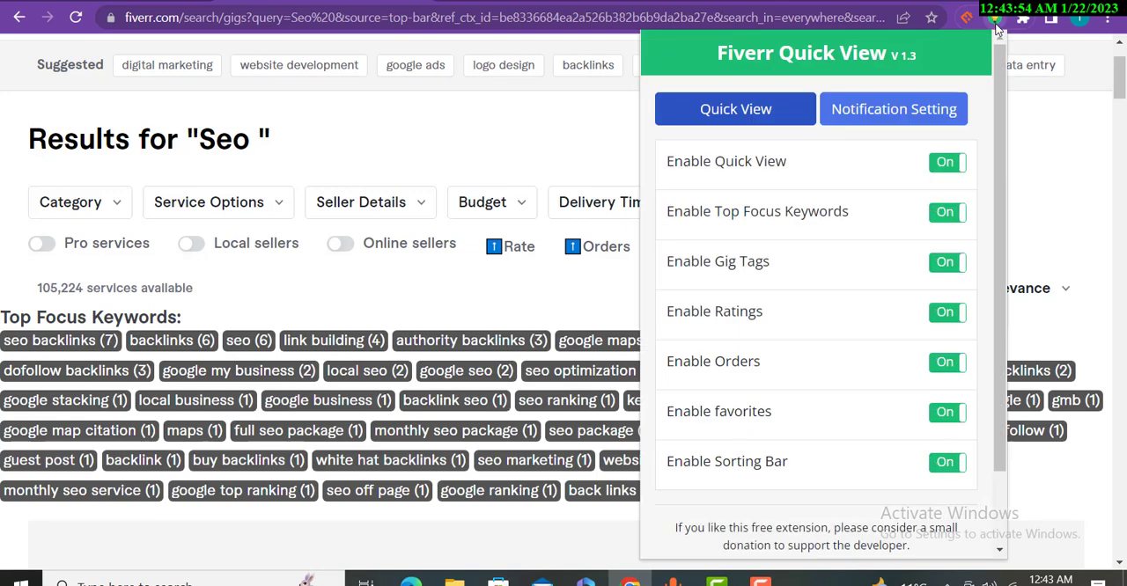
pyautogui.moveTo(770, 127)
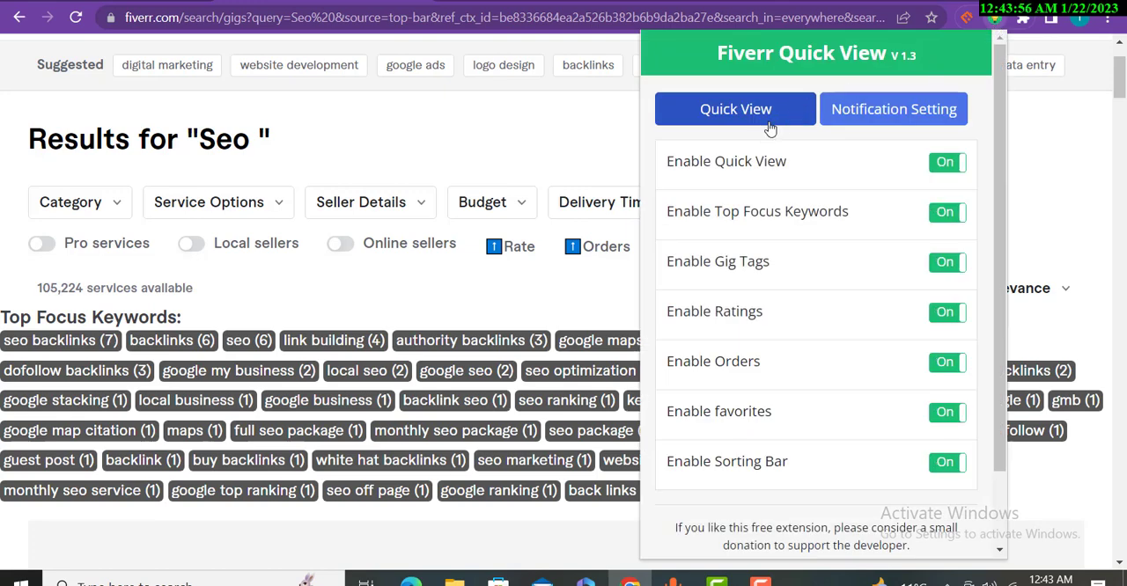
pyautogui.moveTo(1014, 109)
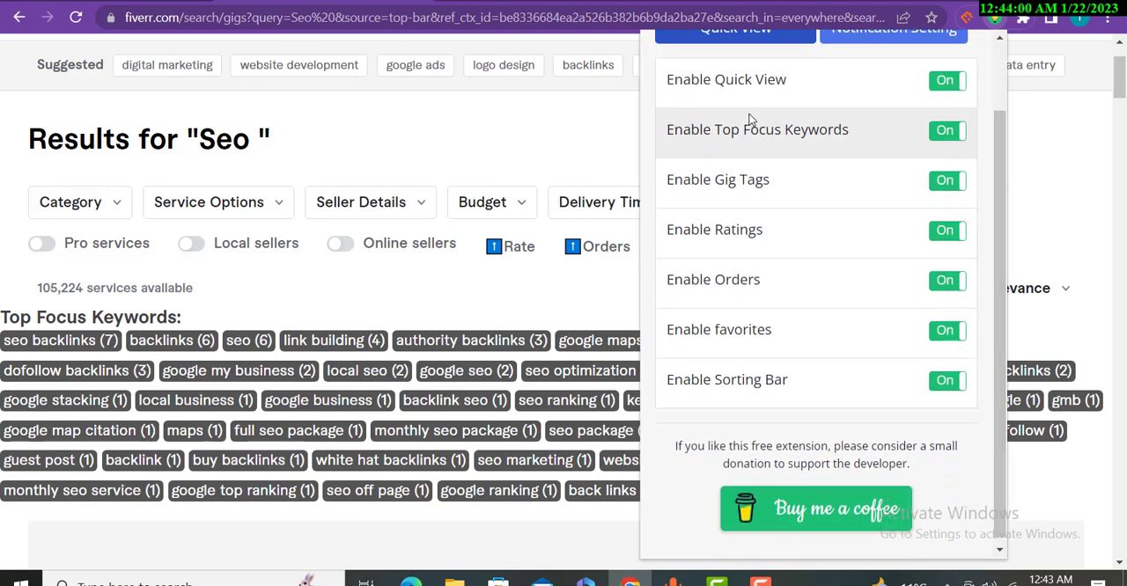
pyautogui.moveTo(889, 84)
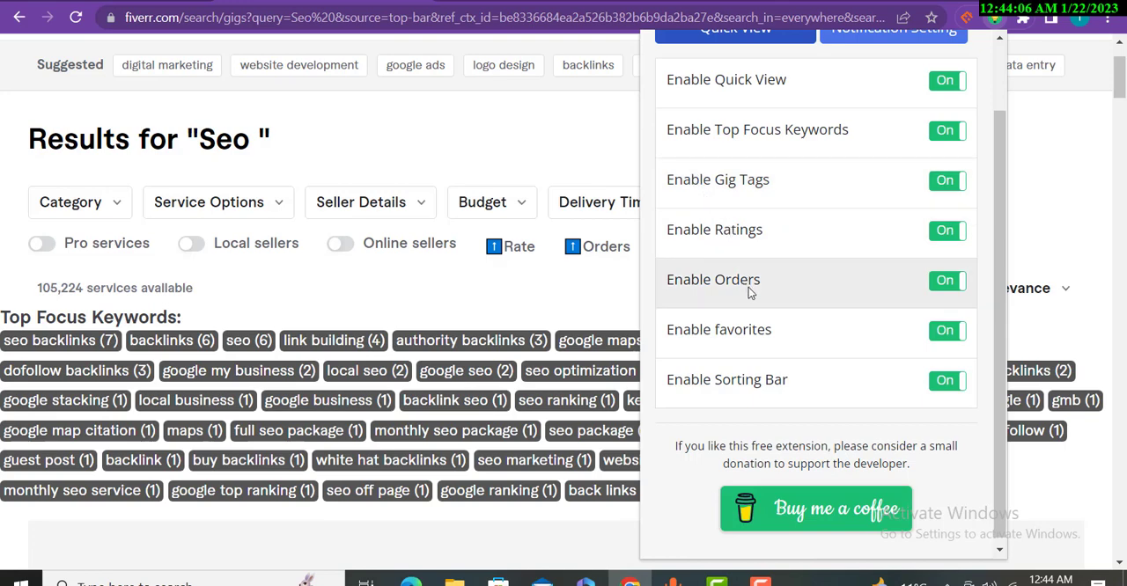
pyautogui.moveTo(764, 356)
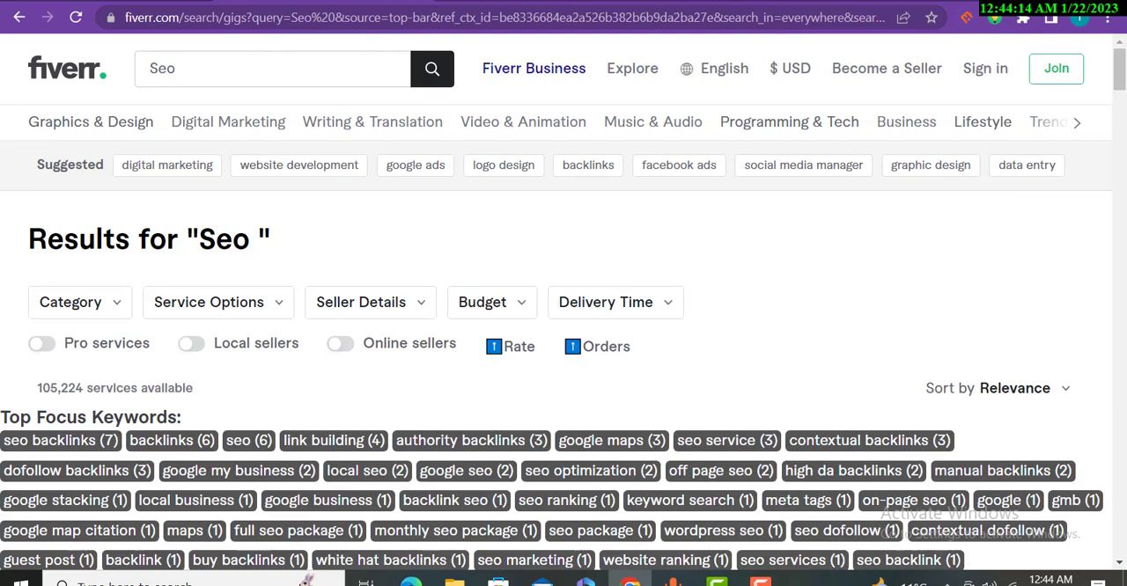
# Dismiss the Quick View popup and browse down the Seo results and back to the top.
pyautogui.scroll(-3)
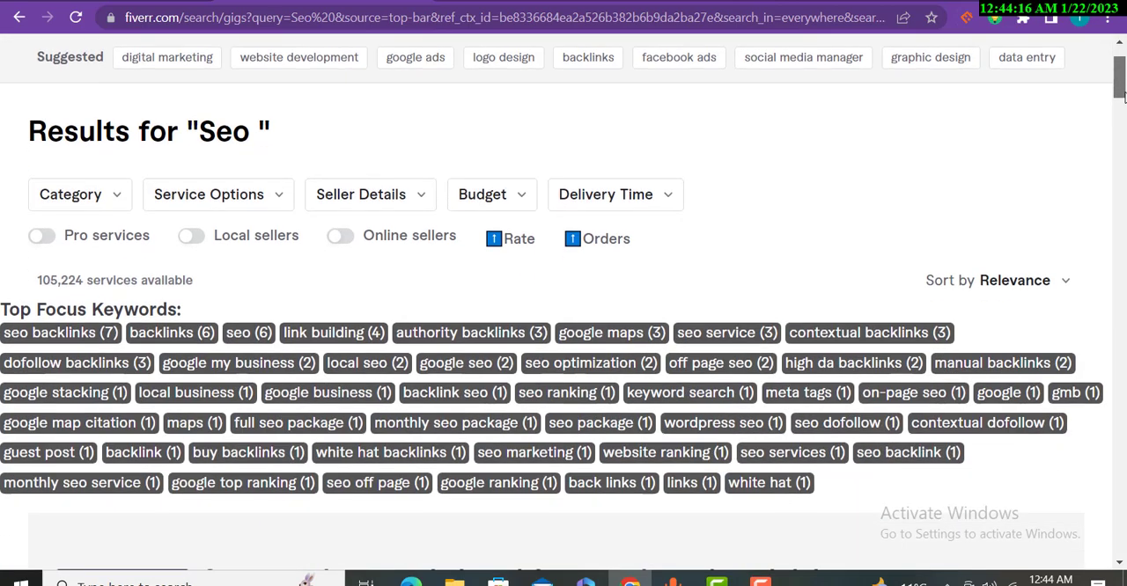
pyautogui.scroll(-3)
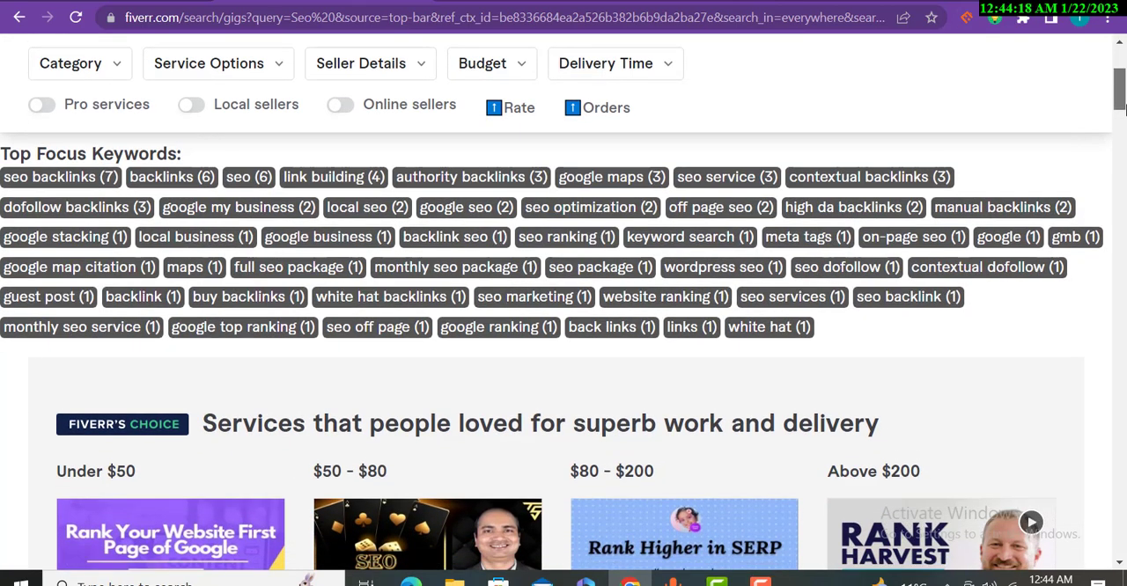
pyautogui.scroll(-3)
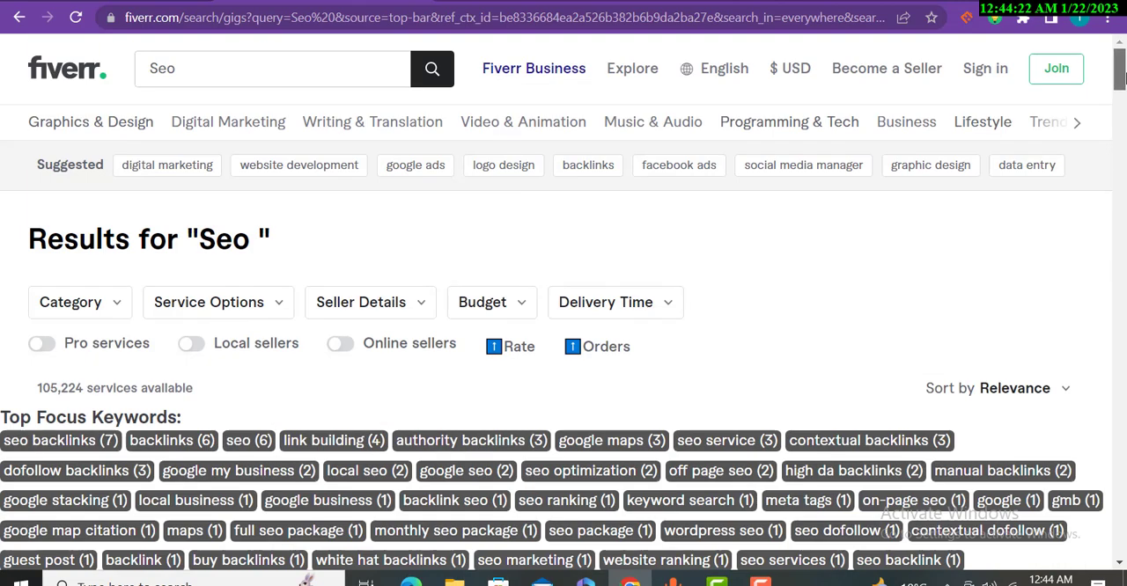
# Search Fiverr for 'graphic design' and browse the resulting gigs.
pyautogui.click(265, 68)
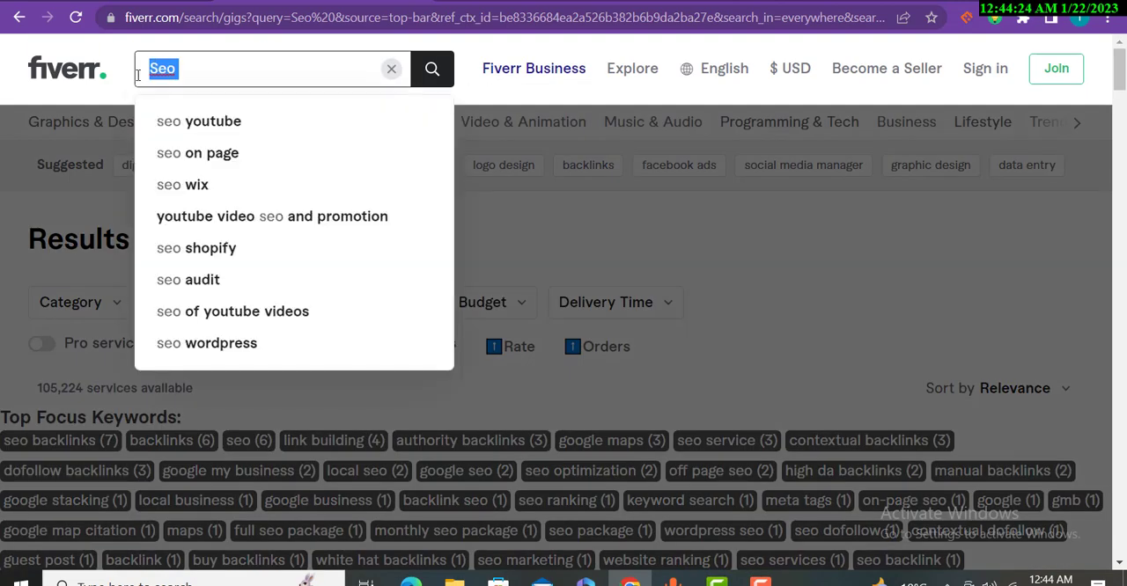
pyautogui.write('graphic design')
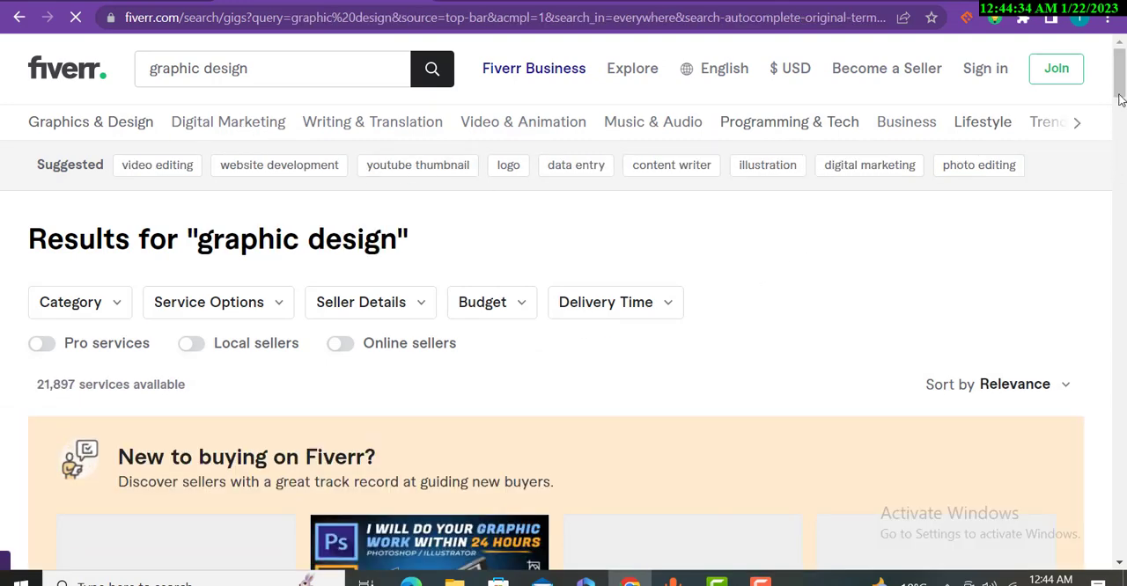
pyautogui.scroll(-3)
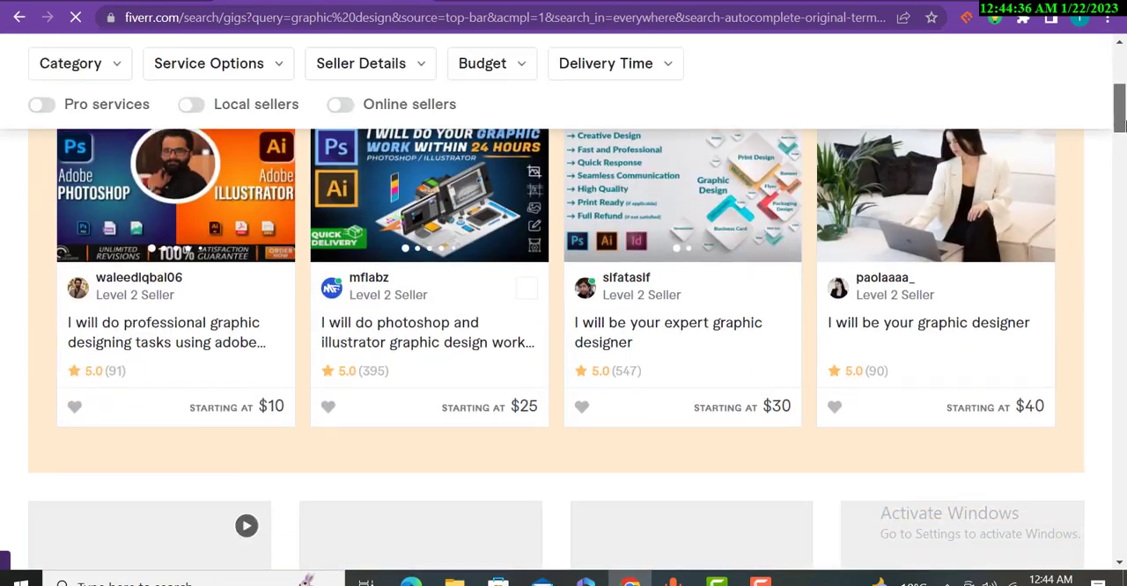
pyautogui.scroll(-3)
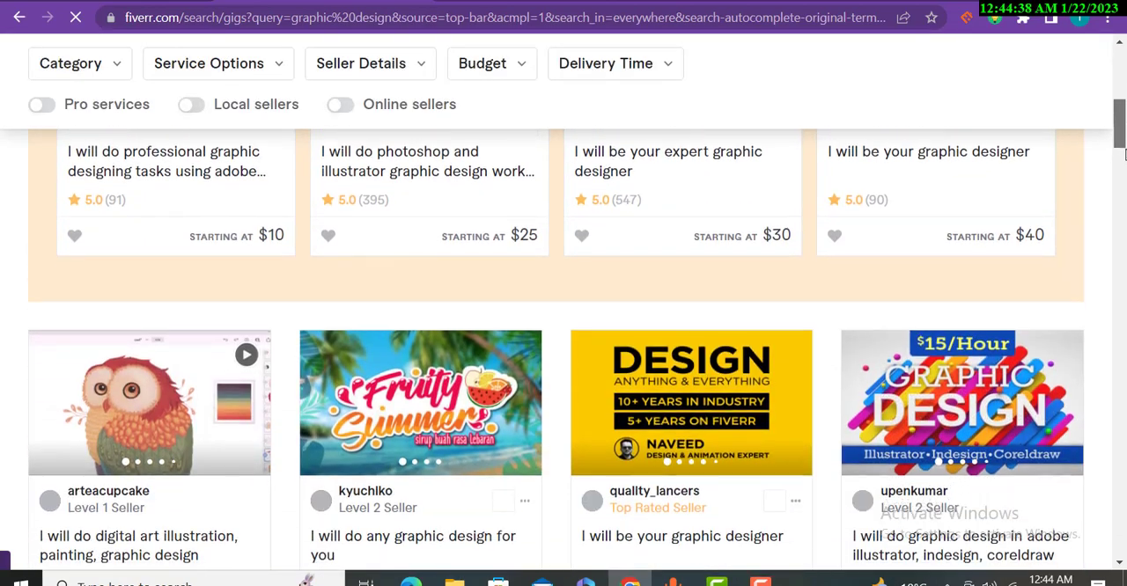
pyautogui.scroll(3)
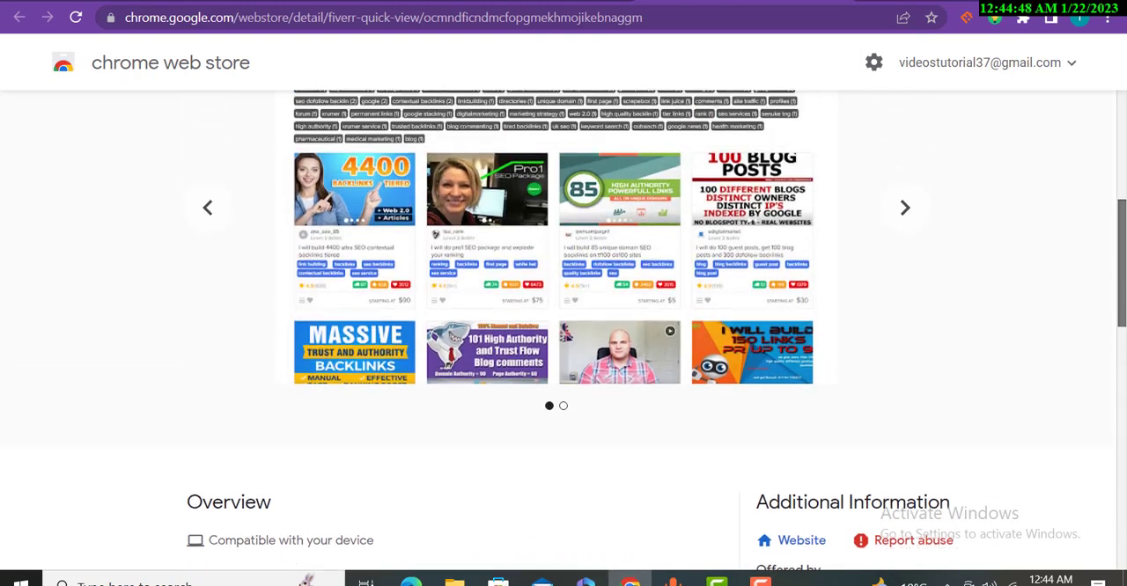
# Return to the top of Quick View's Chrome Web Store listing and highlight the name 'Fiverr Quick View'.
pyautogui.scroll(3)
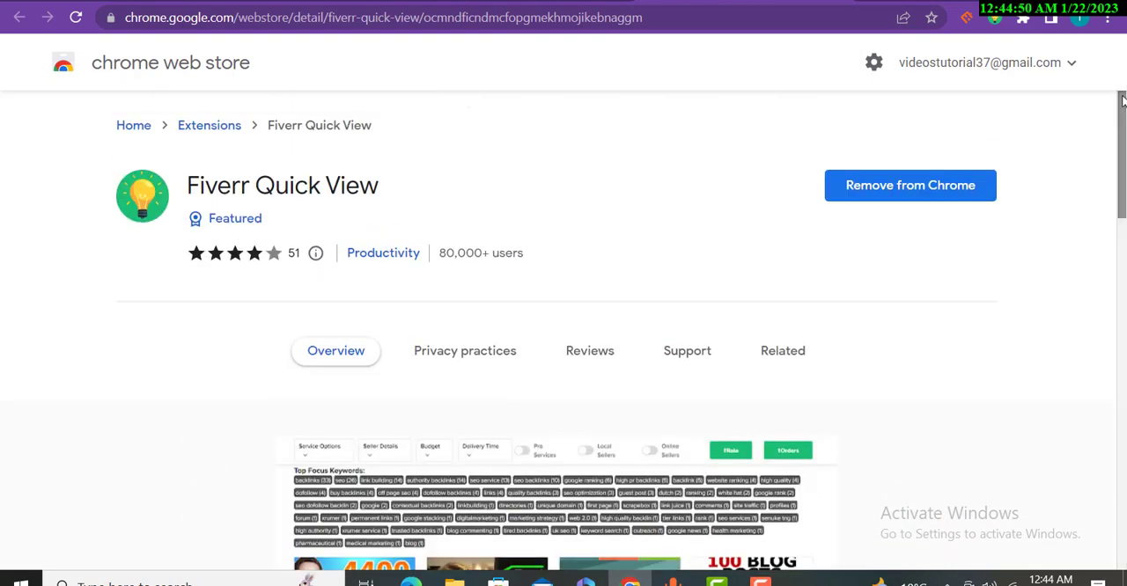
pyautogui.moveTo(247, 278)
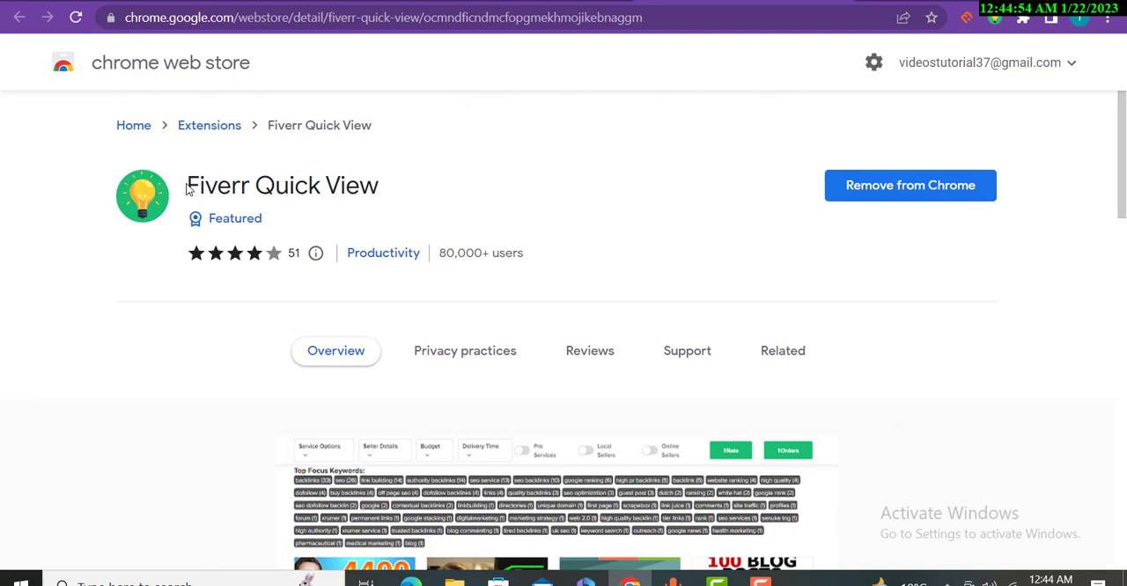
pyautogui.moveTo(204, 187); pyautogui.dragTo(379, 186)
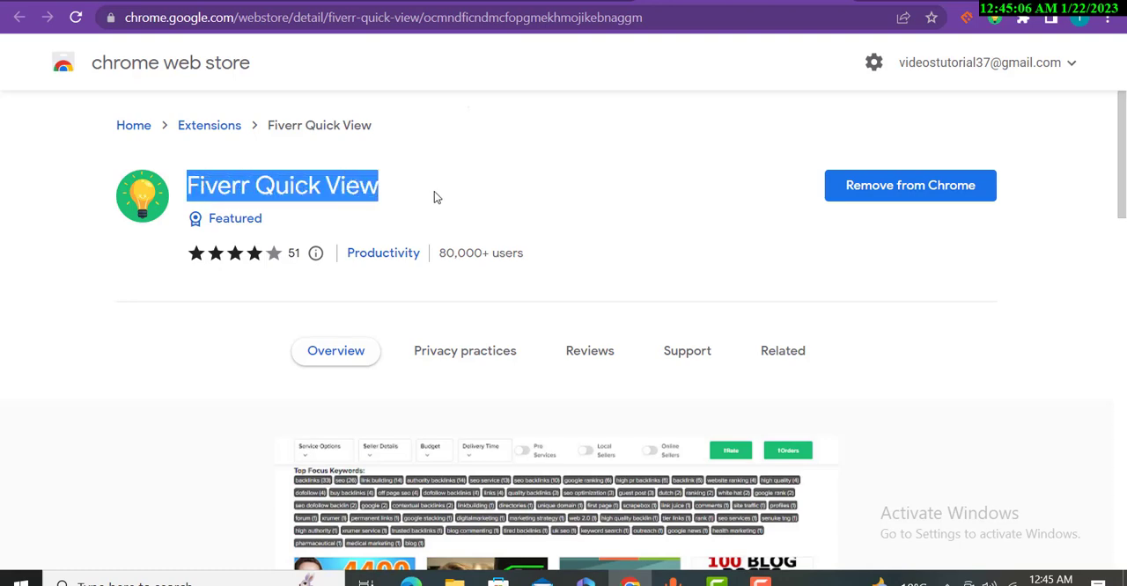
pyautogui.moveTo(442, 253)
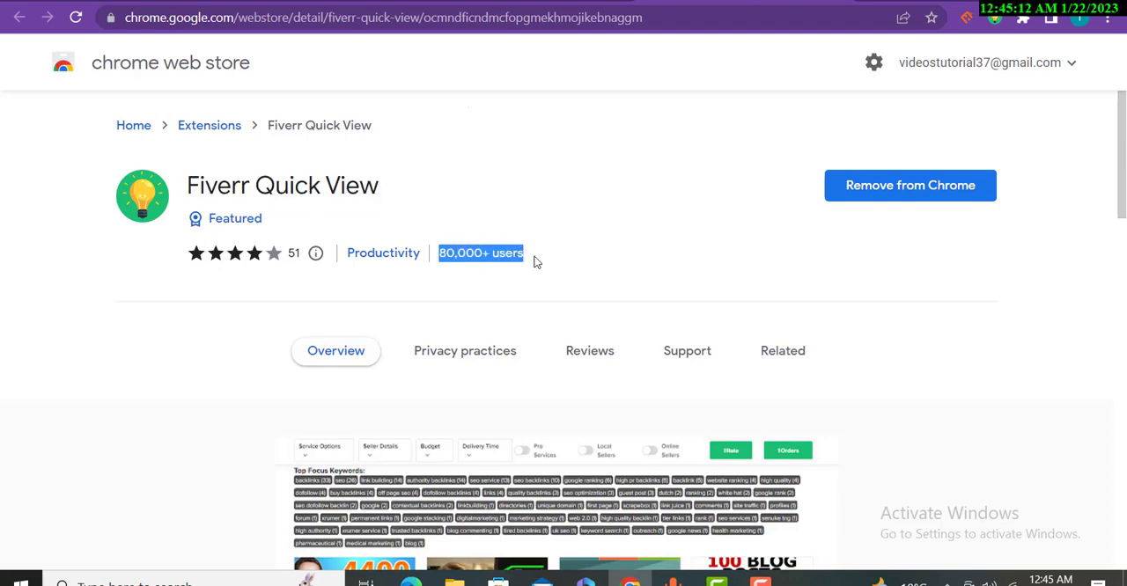
pyautogui.moveTo(601, 213)
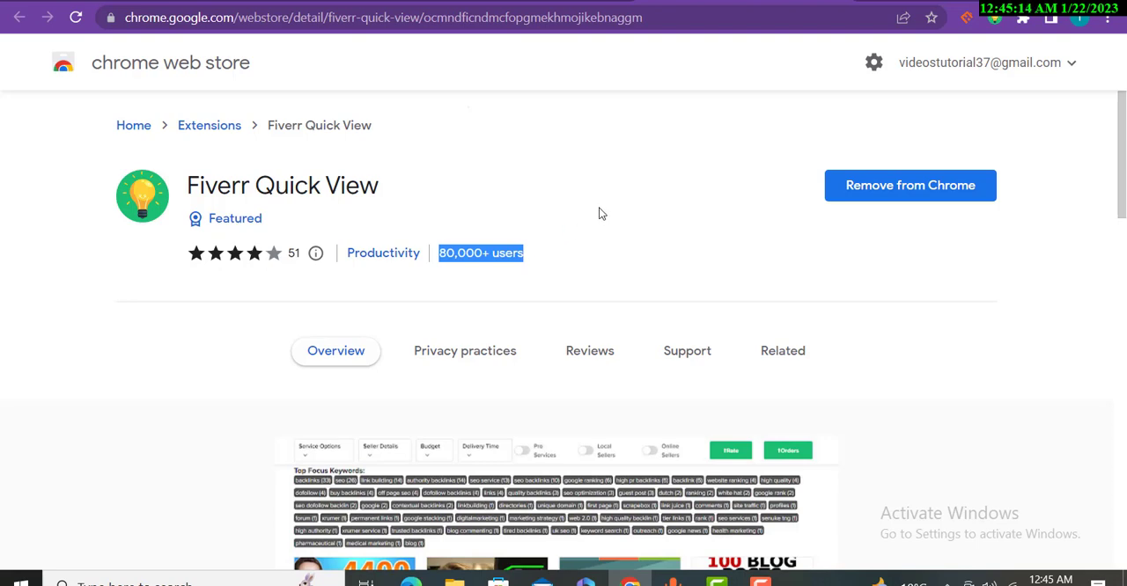
pyautogui.moveTo(631, 166)
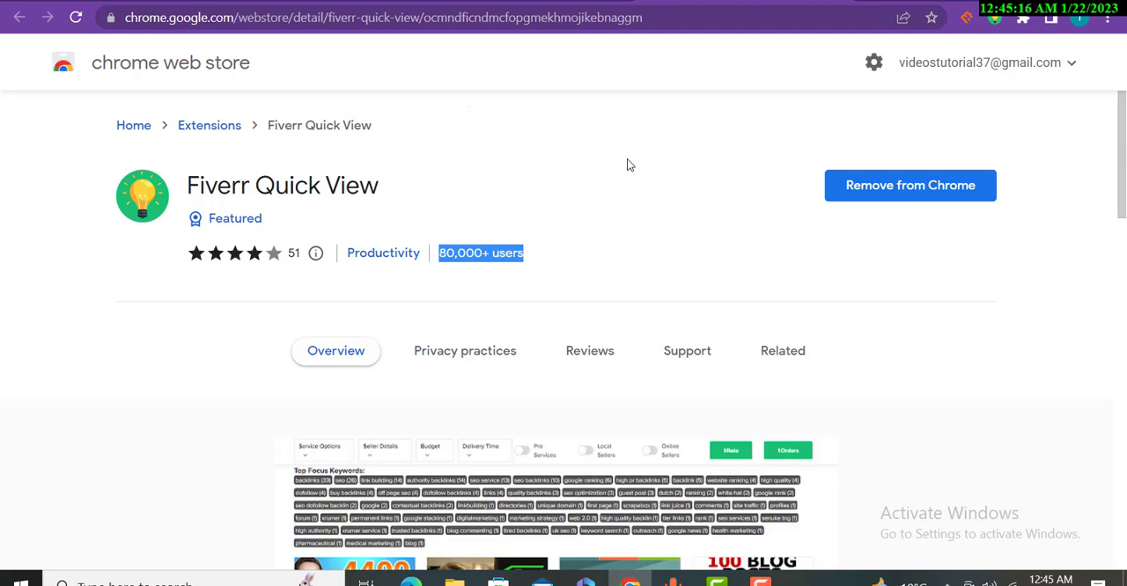
pyautogui.moveTo(583, 122)
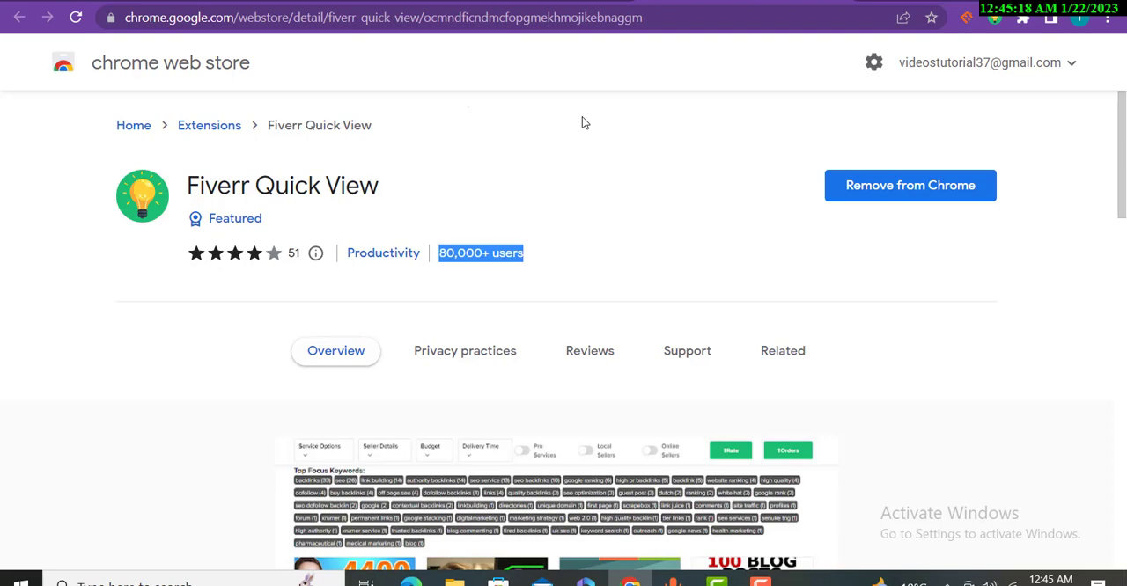
pyautogui.moveTo(626, 333)
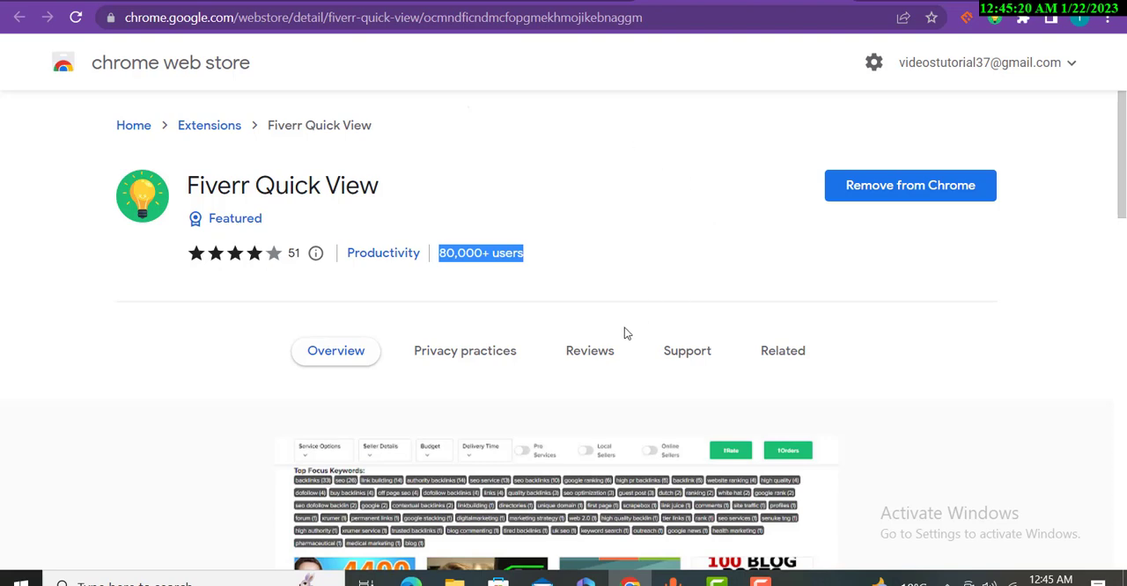
pyautogui.click(590, 350)
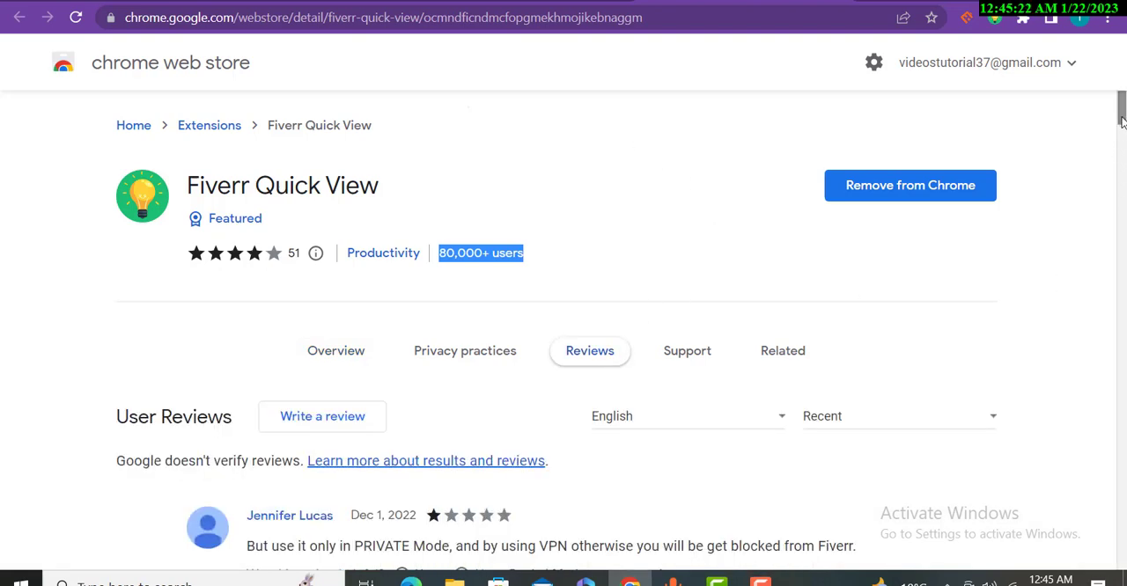
pyautogui.scroll(-3)
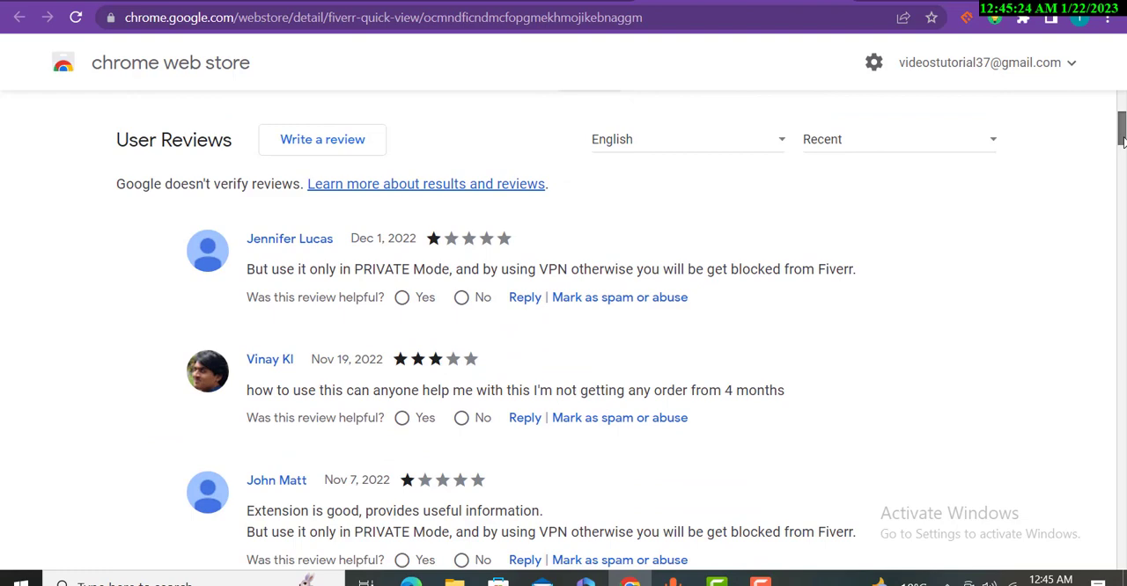
pyautogui.scroll(3)
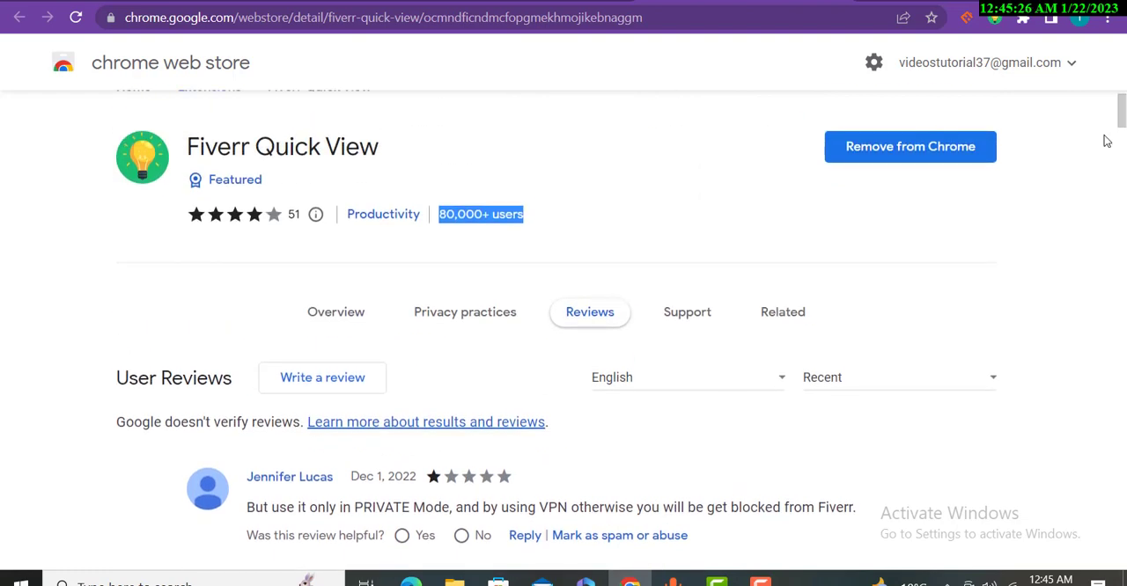
pyautogui.moveTo(1011, 224)
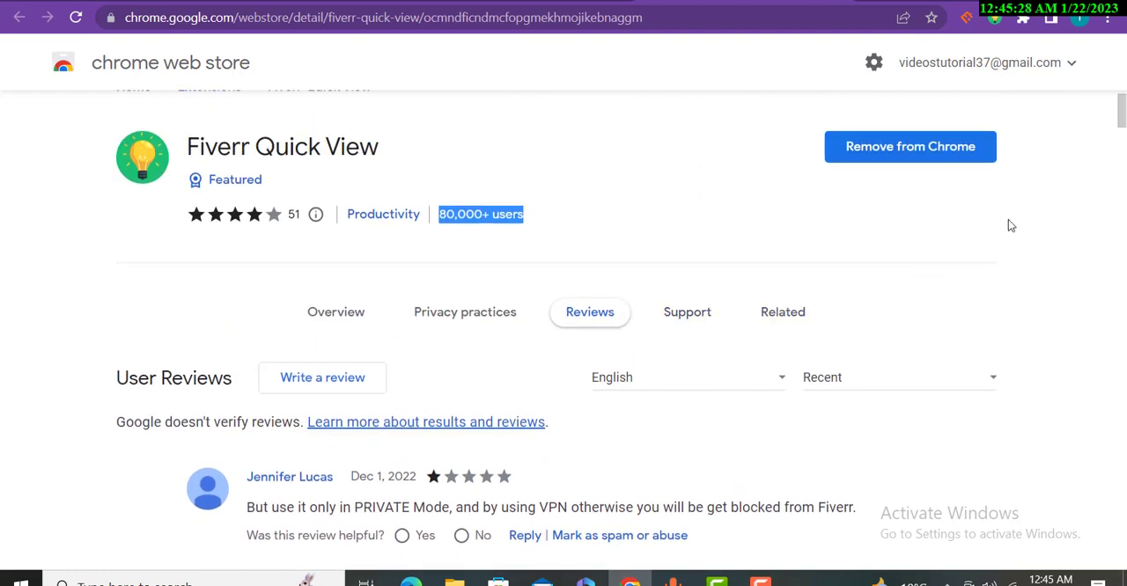
pyautogui.click(335, 312)
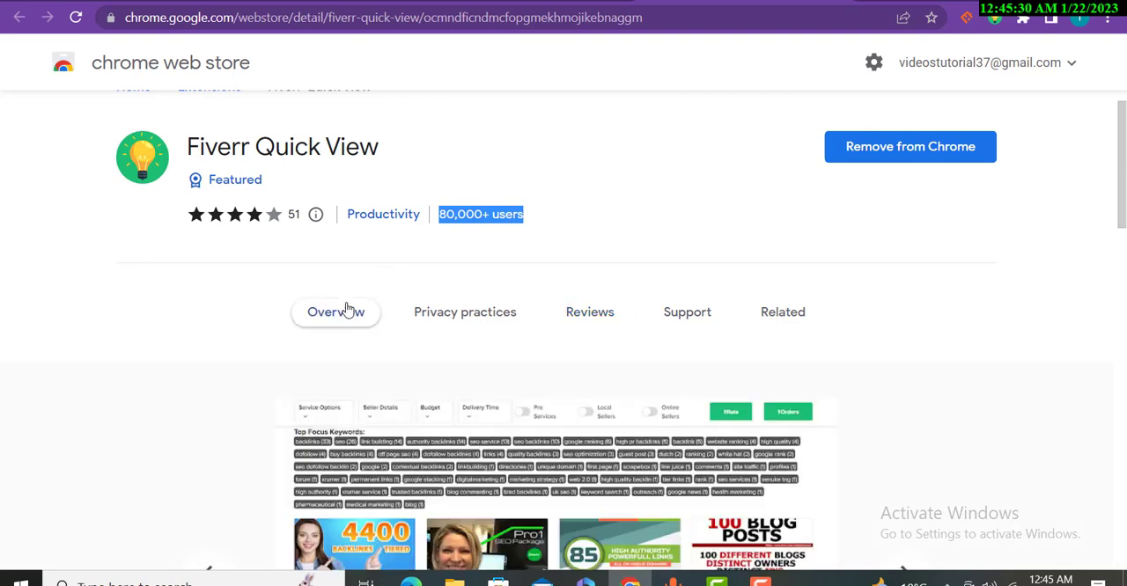
pyautogui.scroll(-3)
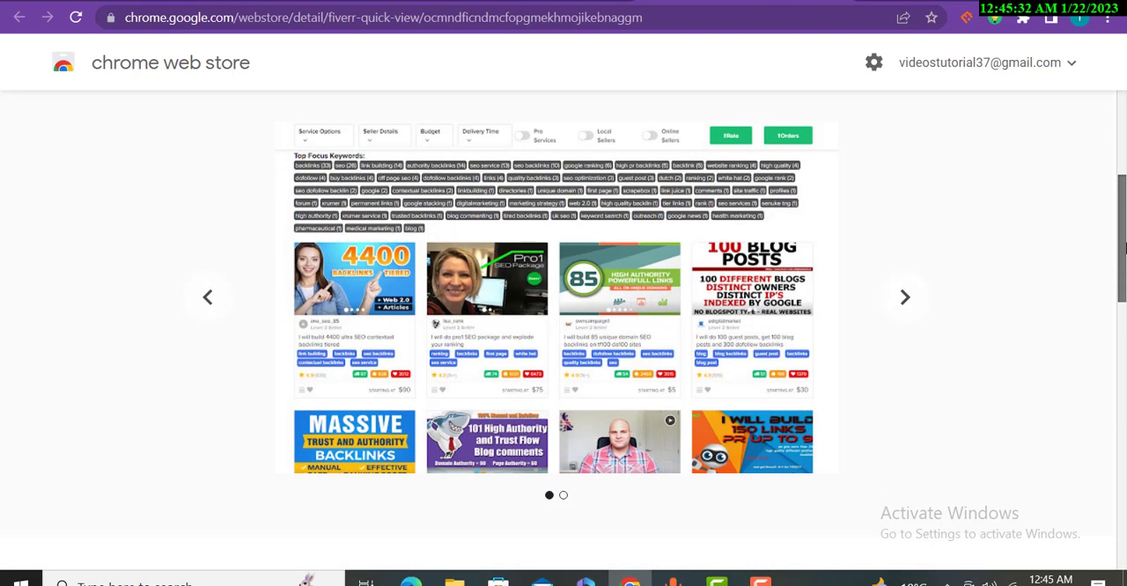
pyautogui.moveTo(521, 178)
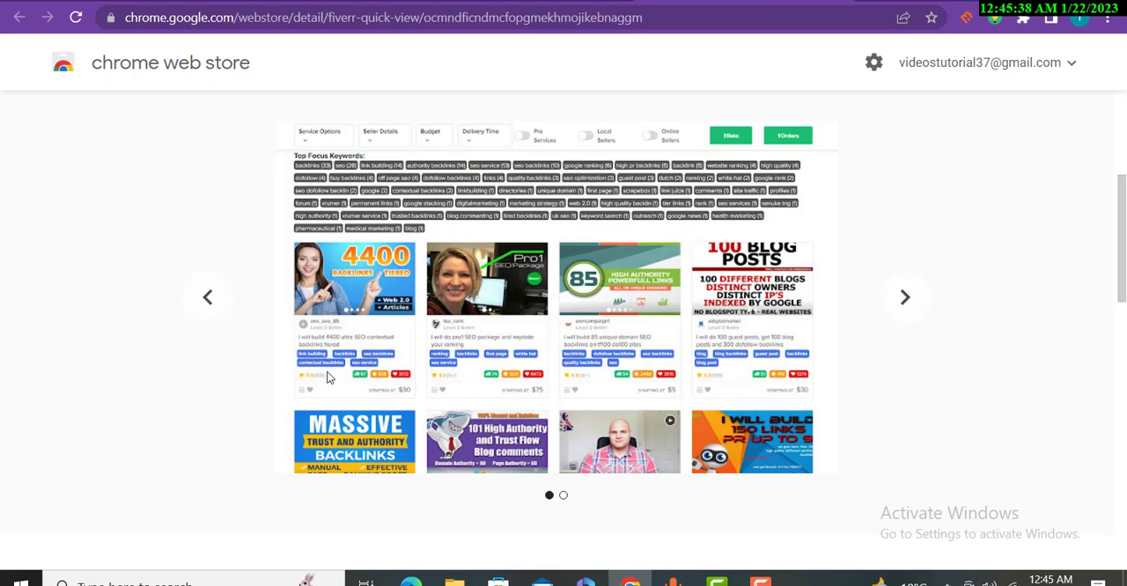
pyautogui.moveTo(775, 336)
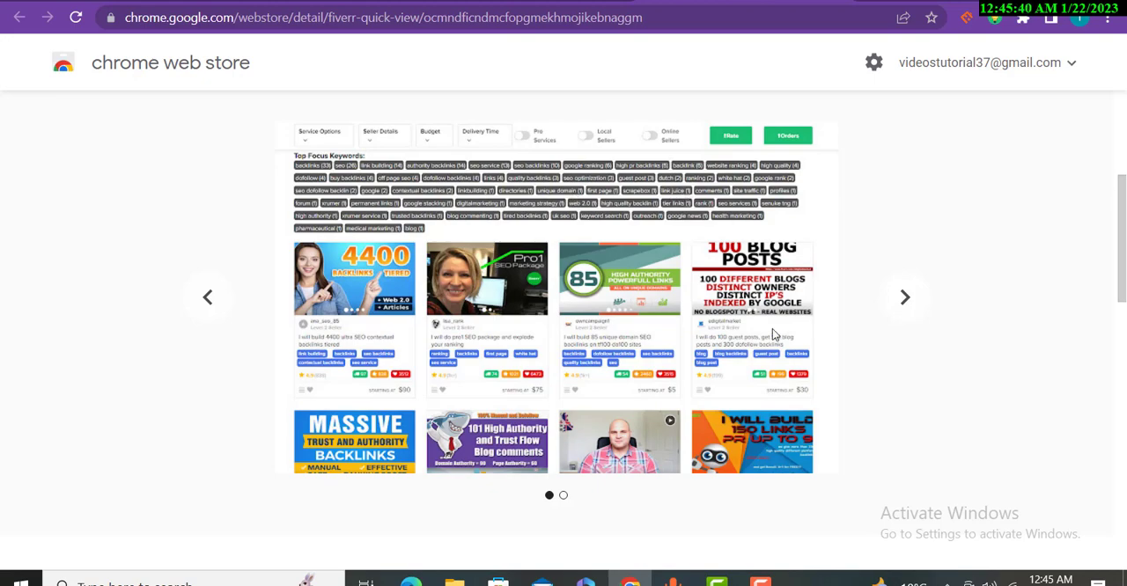
pyautogui.moveTo(884, 317)
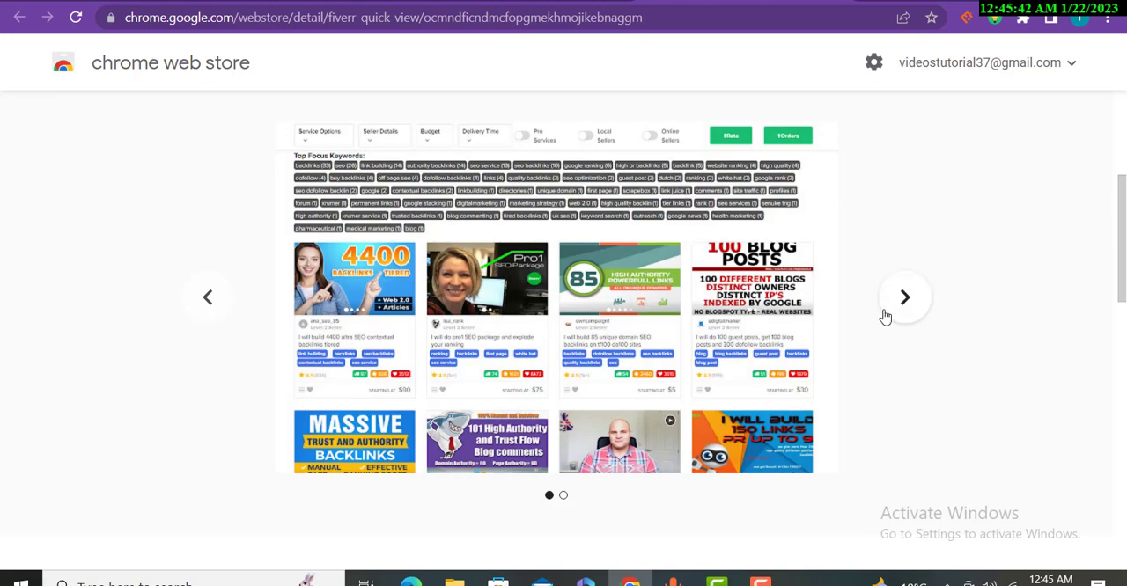
pyautogui.click(905, 296)
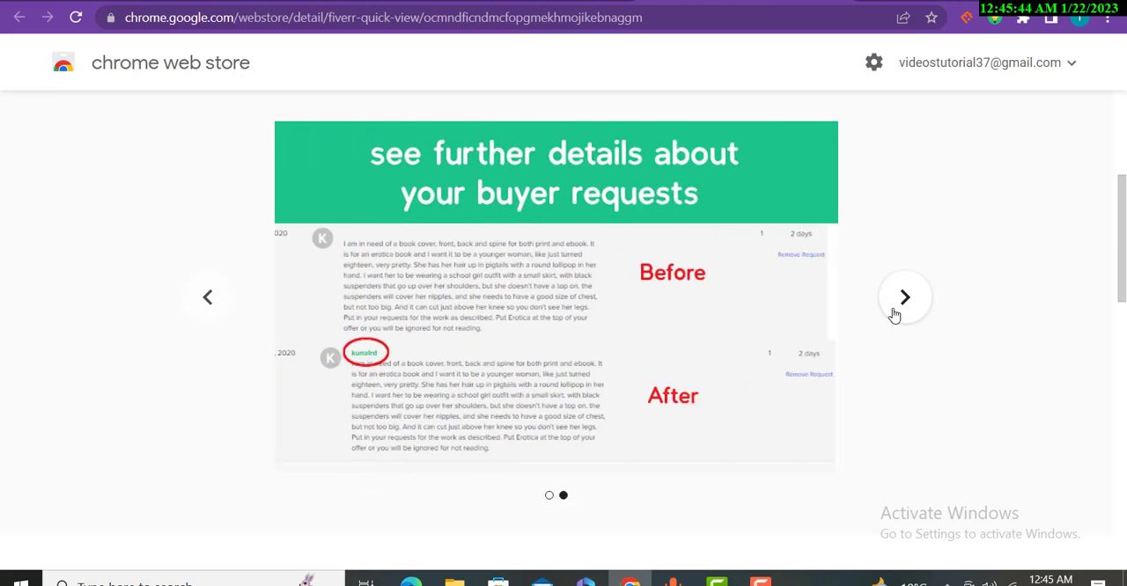
pyautogui.click(905, 296)
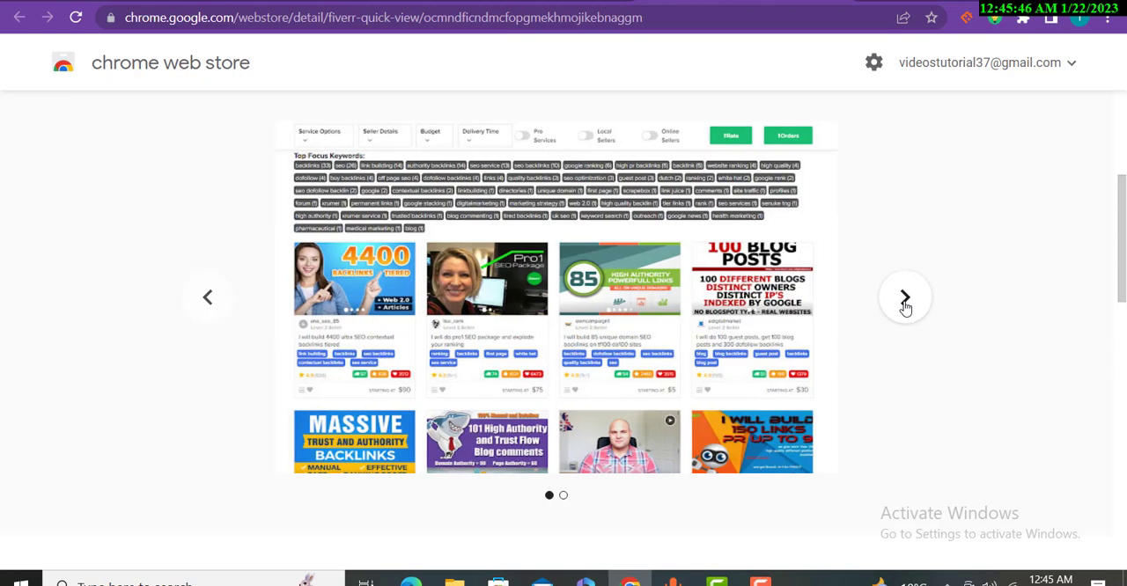
pyautogui.click(905, 295)
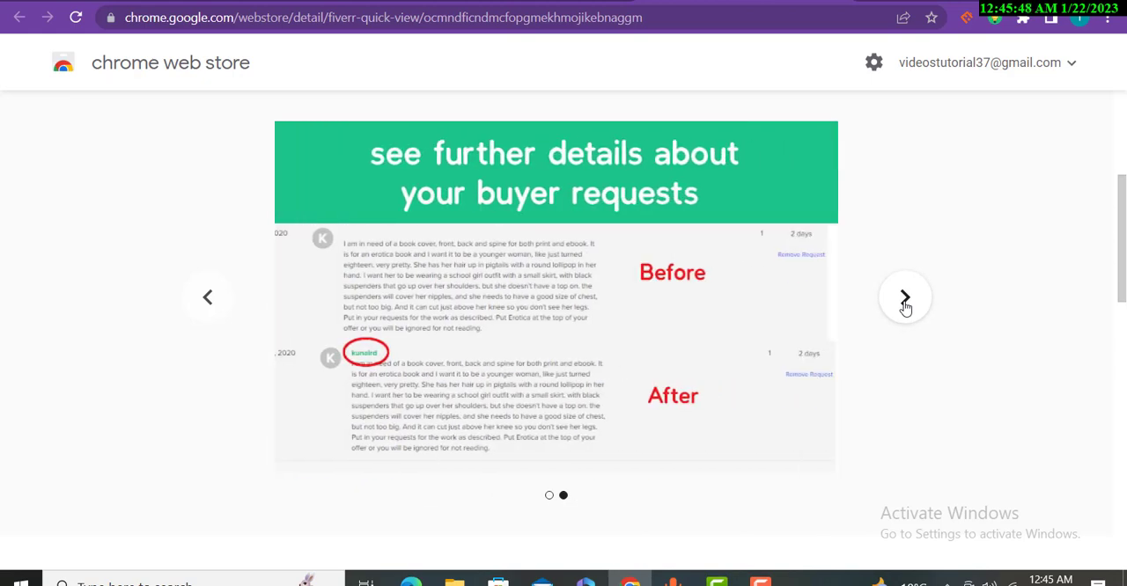
pyautogui.click(905, 295)
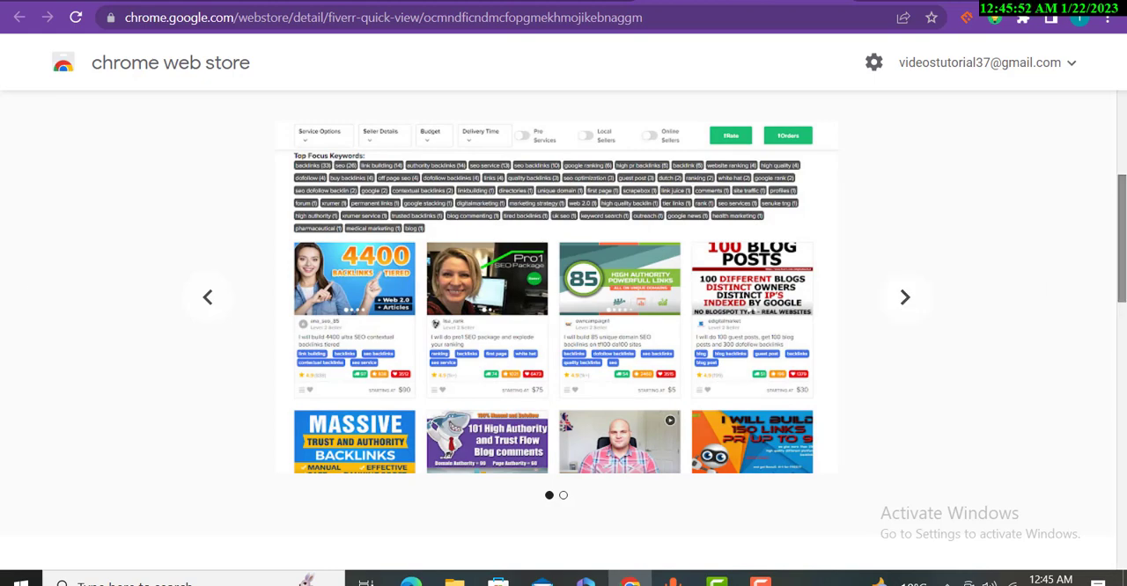
pyautogui.scroll(-3)
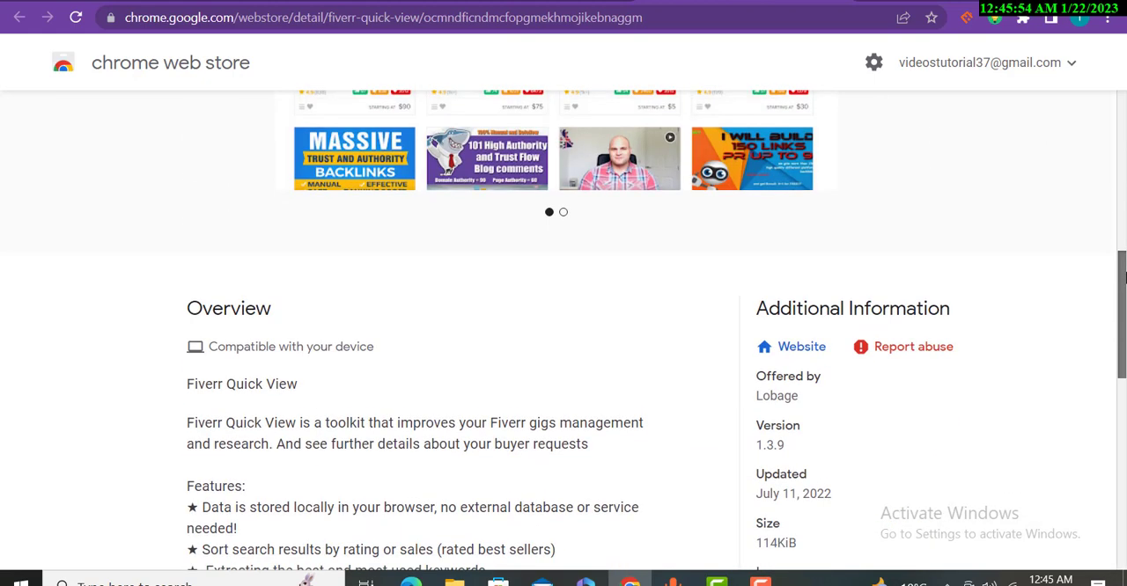
pyautogui.scroll(-3)
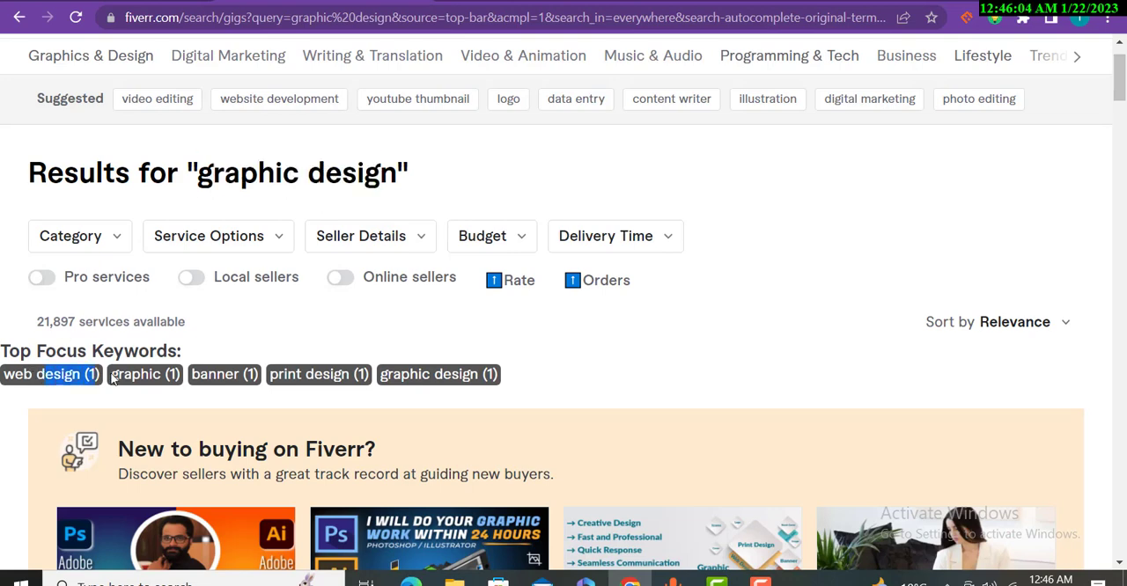
pyautogui.click(144, 373)
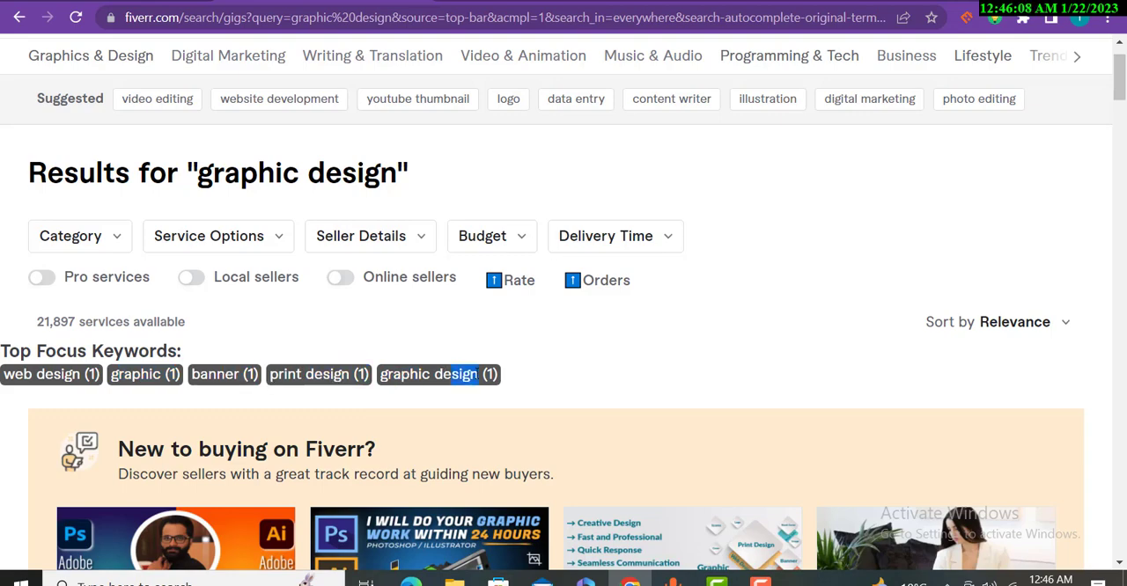
pyautogui.moveTo(1061, 275)
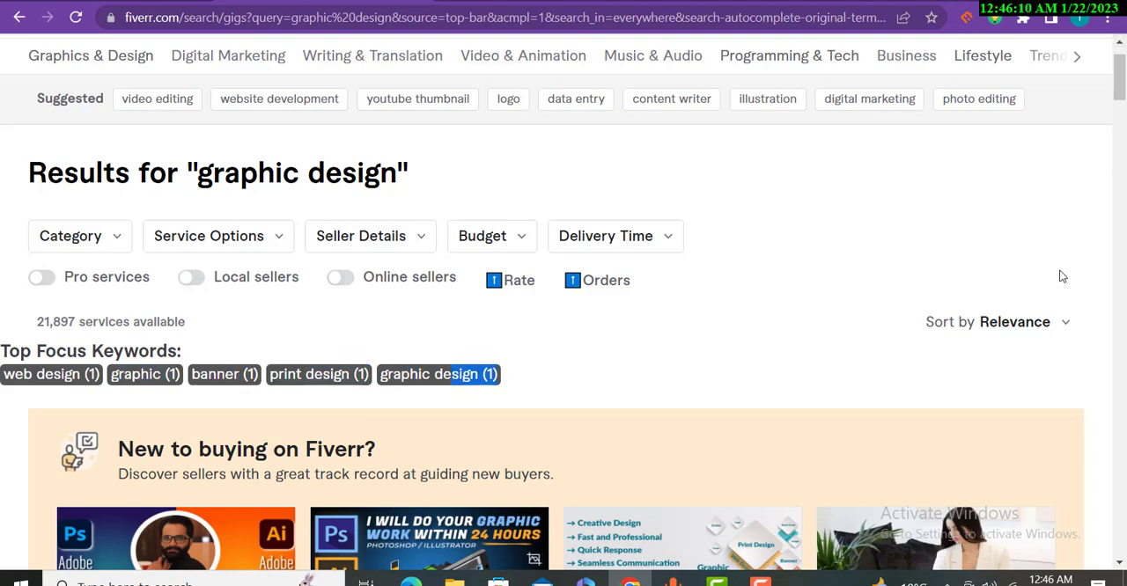
pyautogui.scroll(-3)
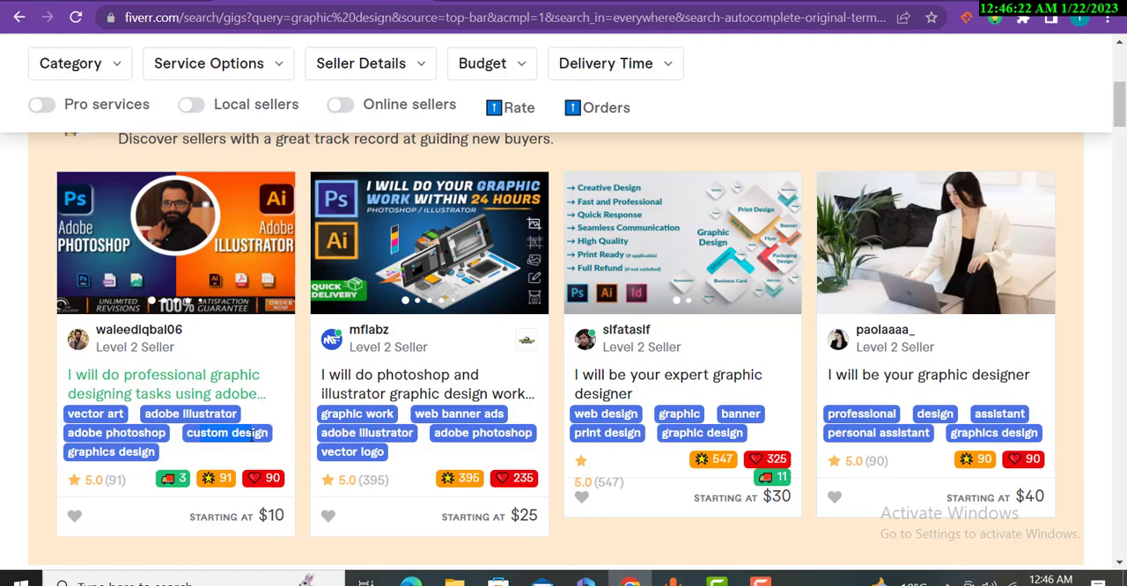
pyautogui.moveTo(243, 493)
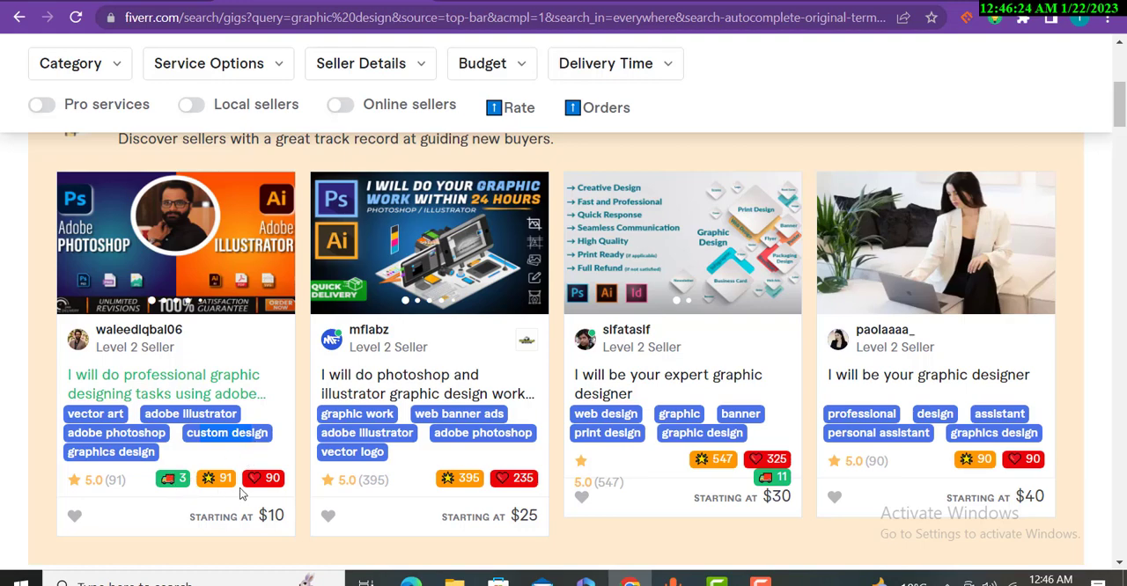
pyautogui.moveTo(399, 454)
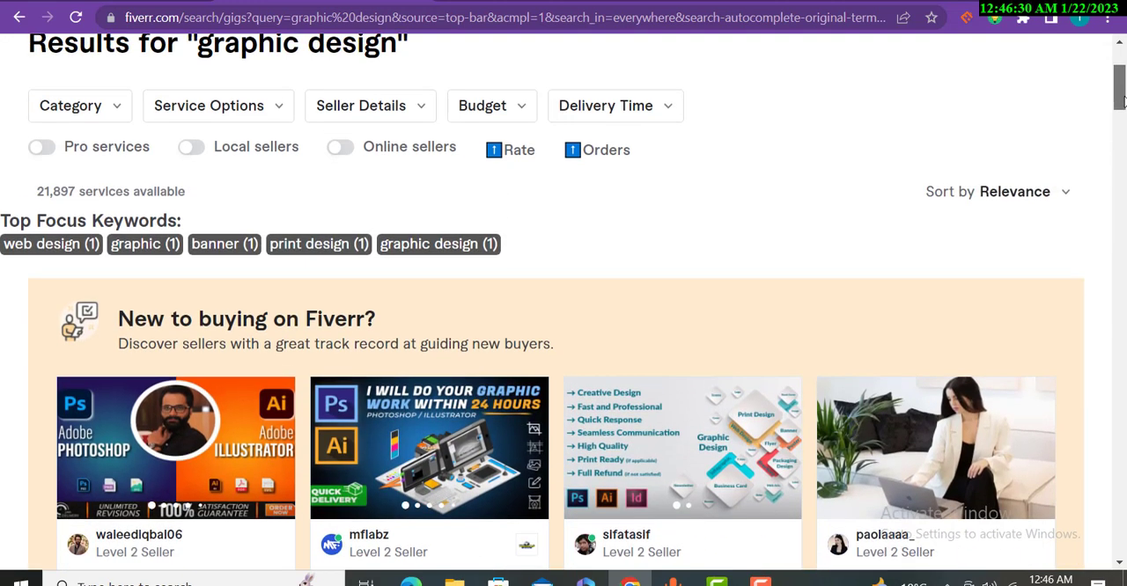
pyautogui.scroll(3)
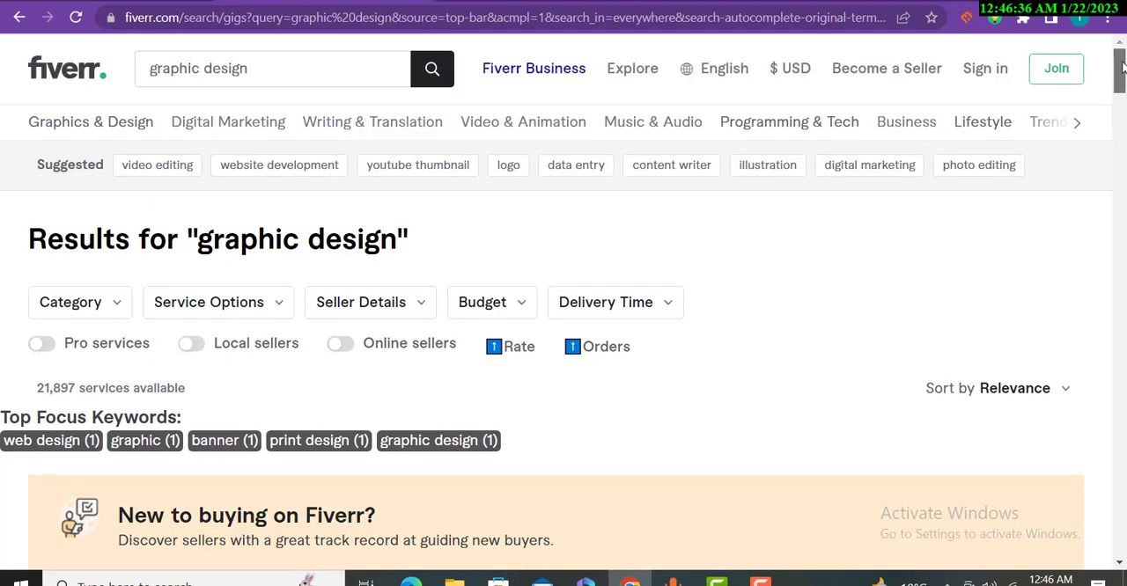
pyautogui.moveTo(803, 254)
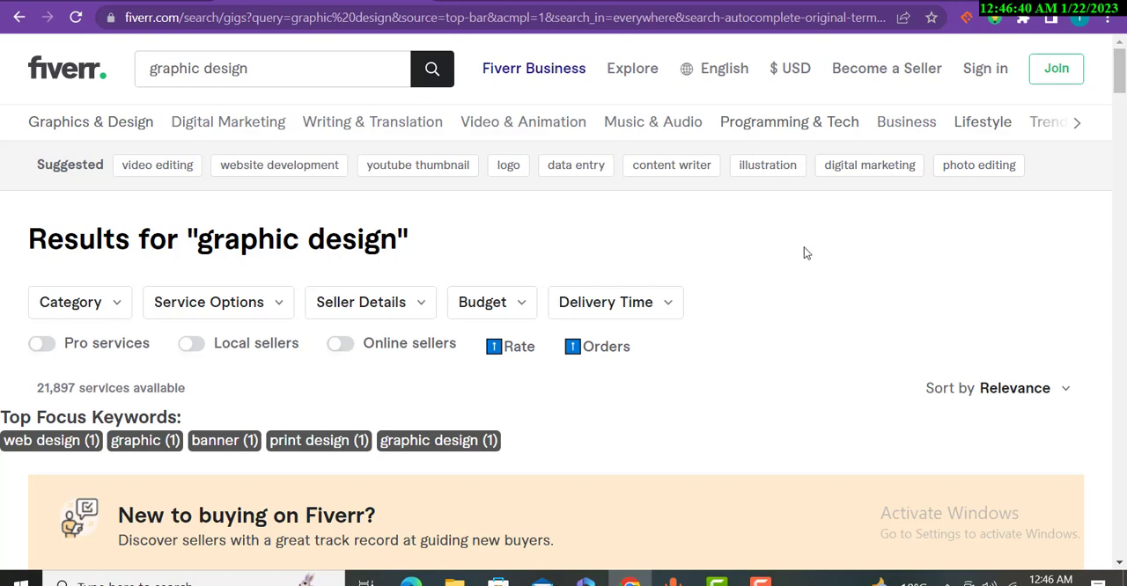
pyautogui.moveTo(554, 218)
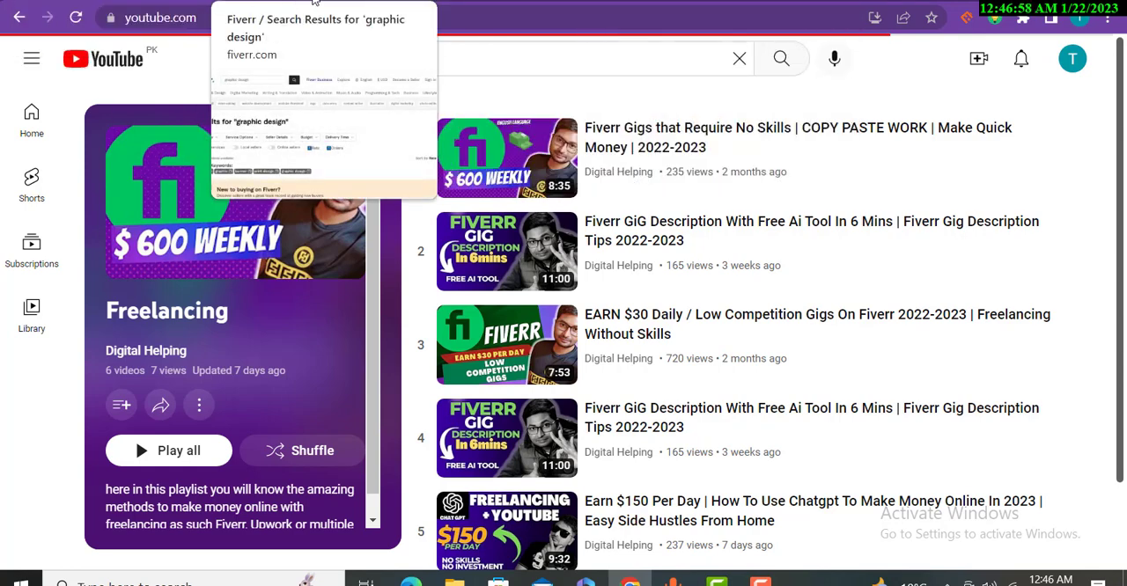
pyautogui.click(317, 18)
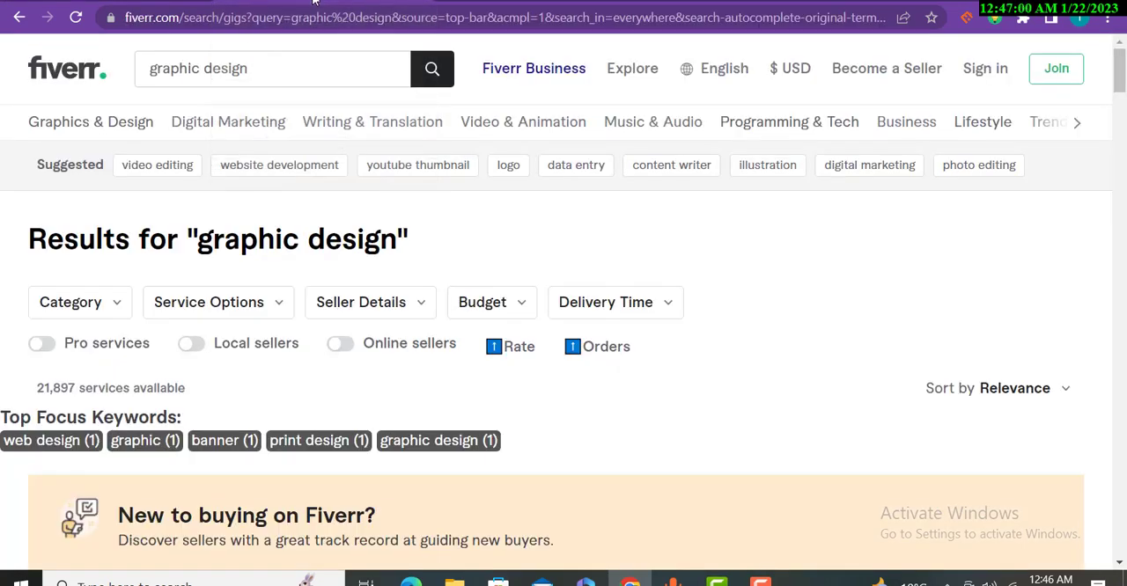
pyautogui.moveTo(891, 350)
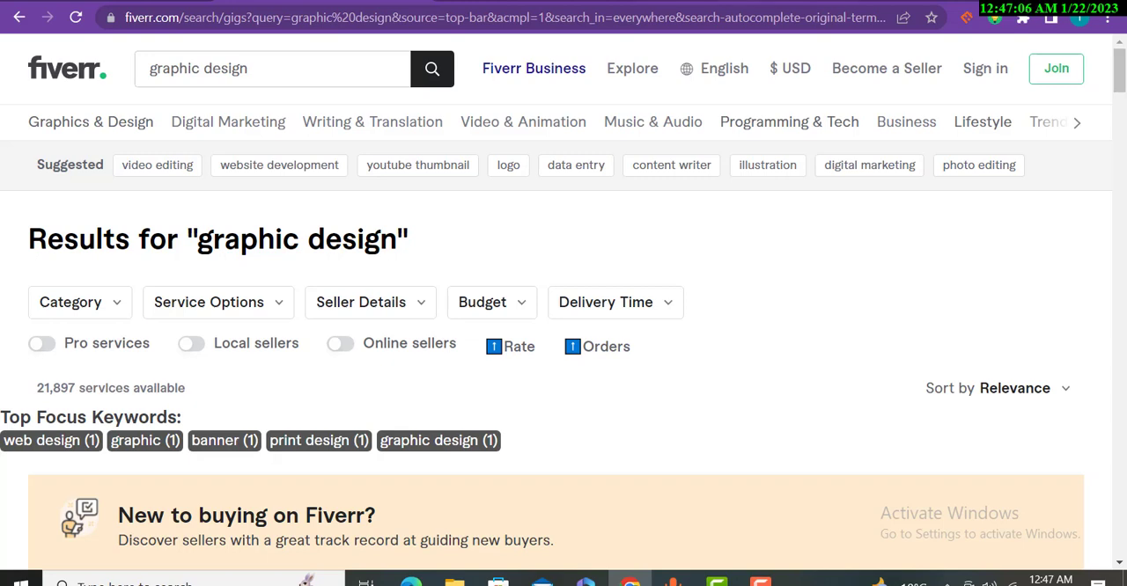
pyautogui.moveTo(754, 293)
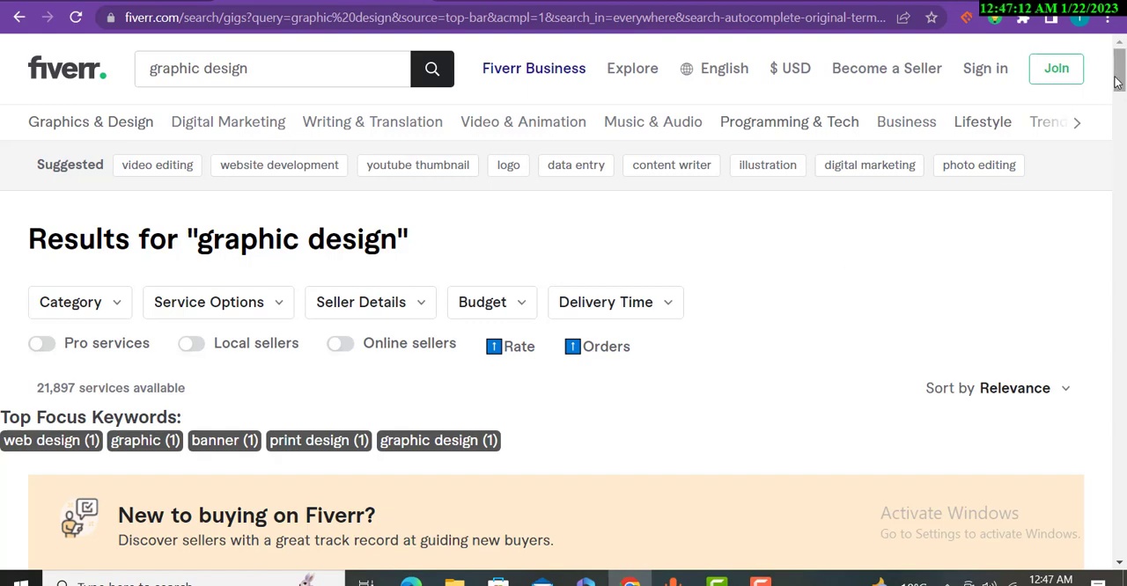
pyautogui.scroll(-3)
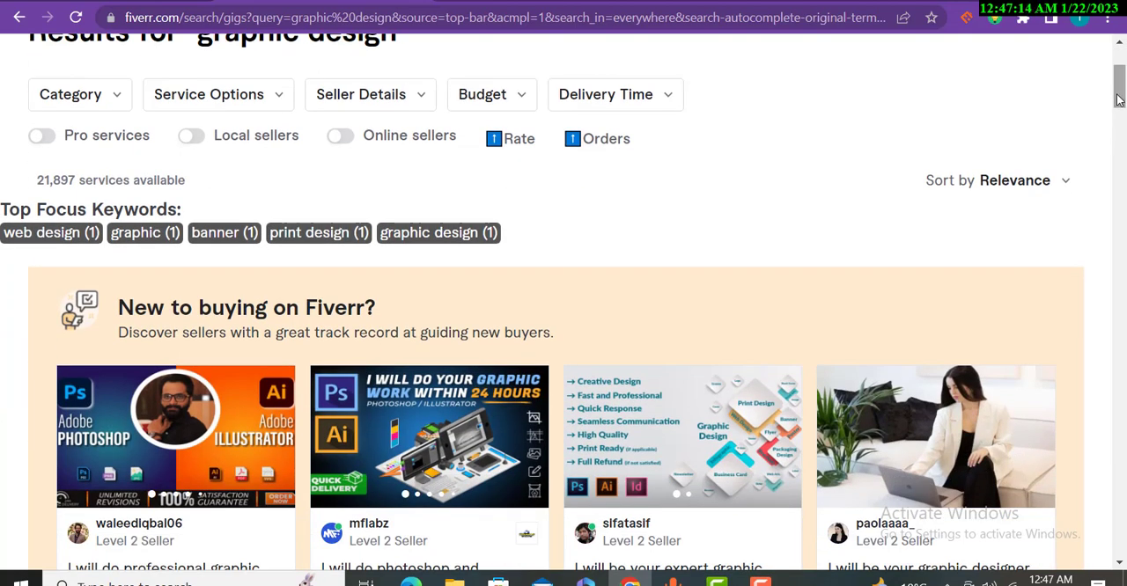